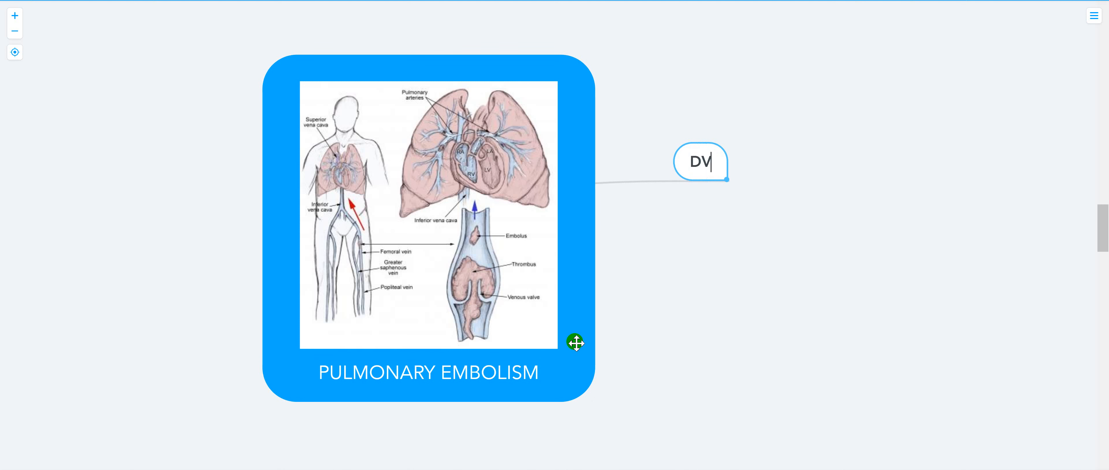
Step: Add DVT children '>2CM DIFFERENCE FROM RT TO LT LEG' and 'DVT DOPPLER'
type("T")
type(">2")
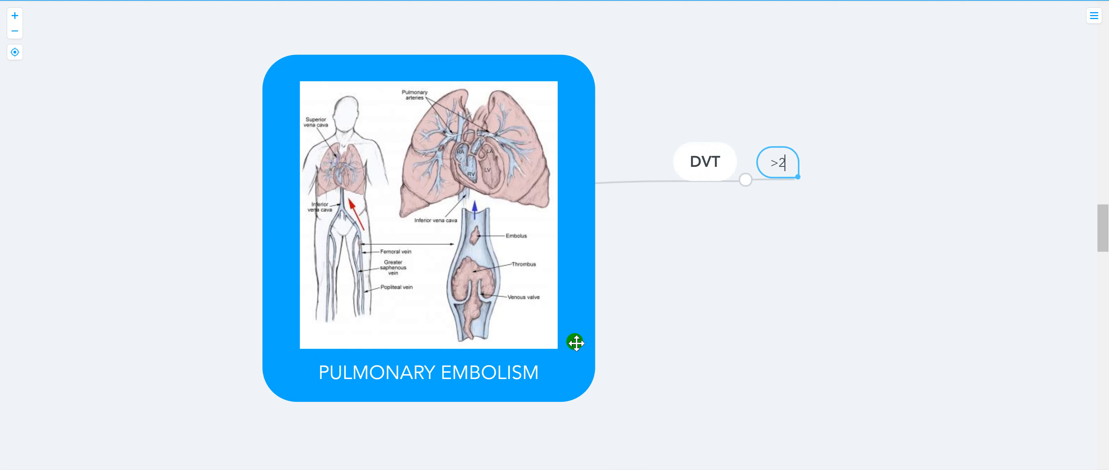
type("M DIFFERENC")
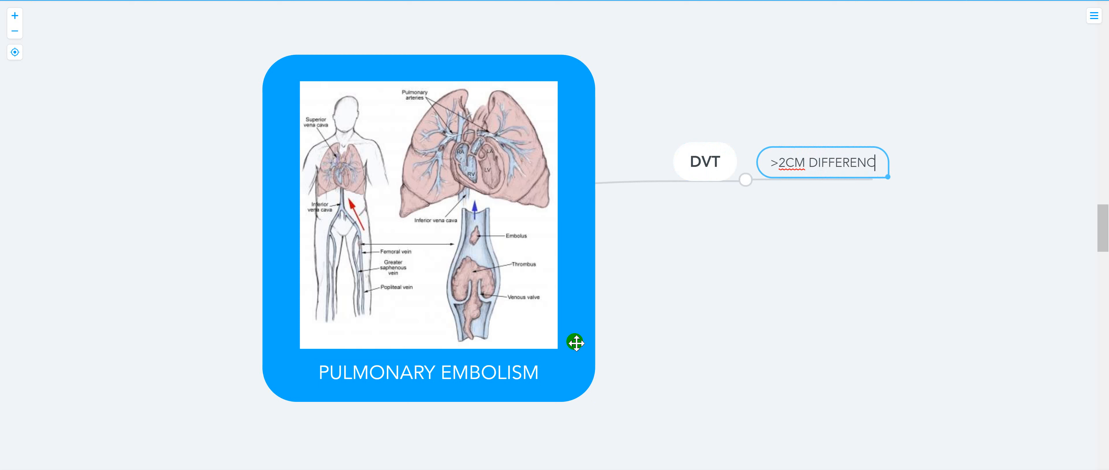
type("E FROM RT")
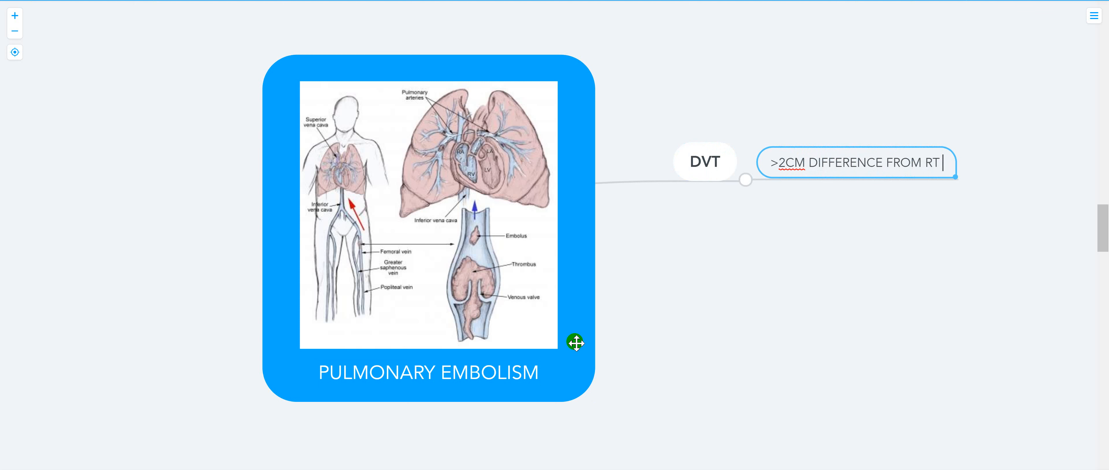
type("TO LT LEG")
type("D")
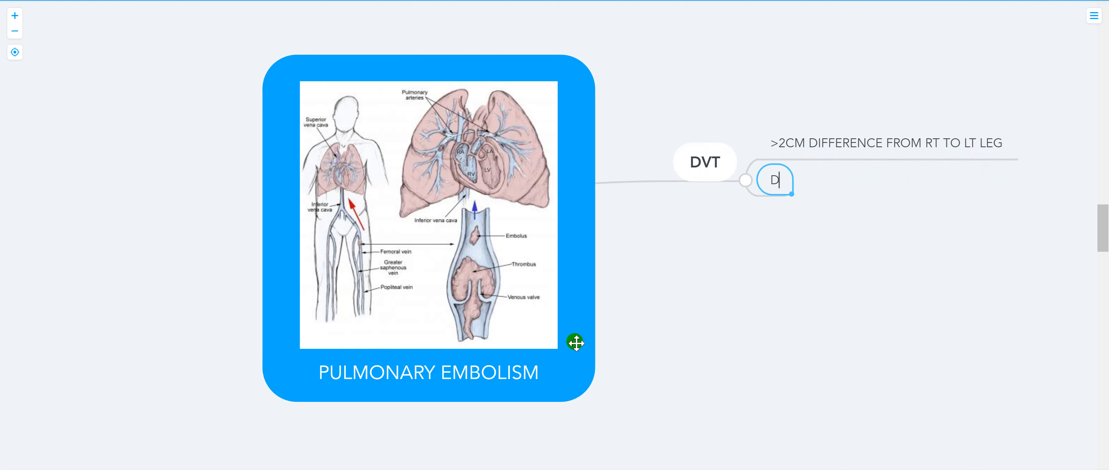
type("VT DOPPLER")
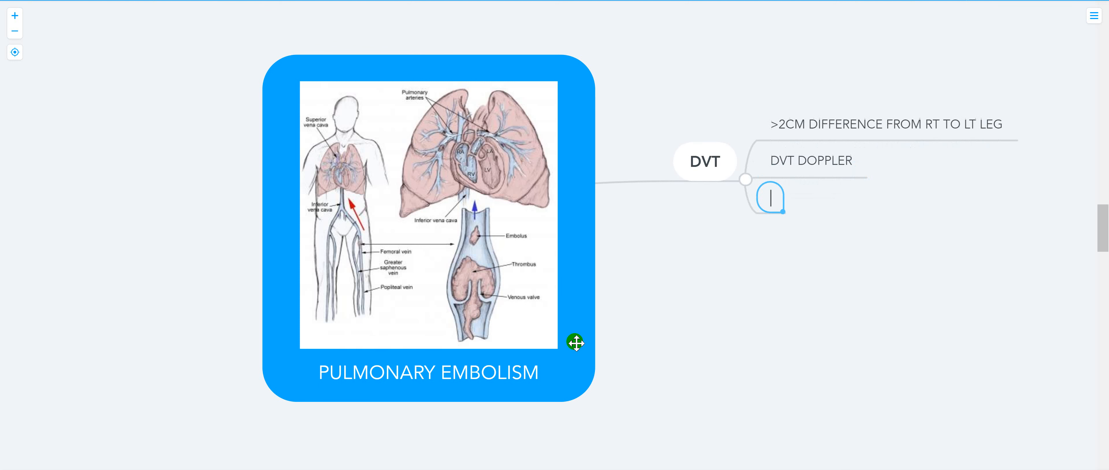
Step: Add the DVT treatment point 'HEPARINE >> WARFARIN', correcting a mistyped letter
type("HERP")
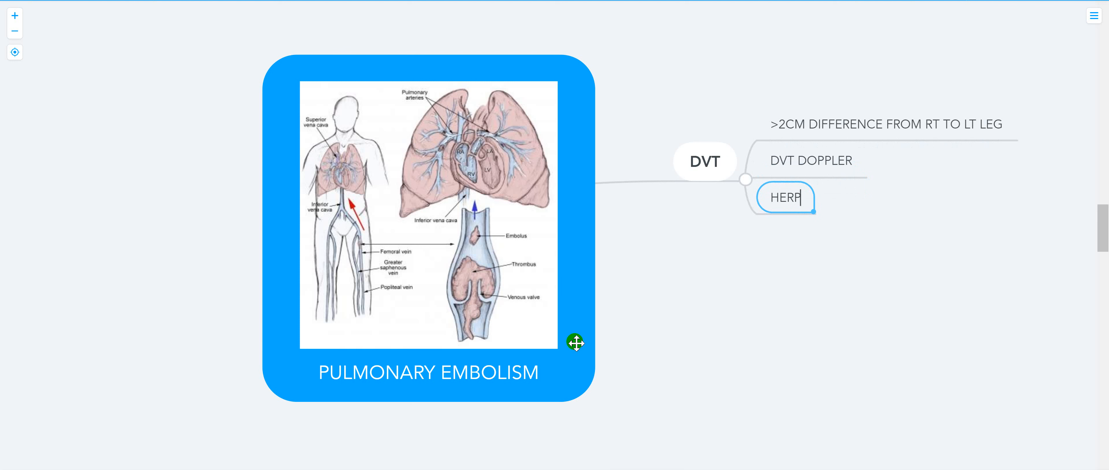
key("Backspace")
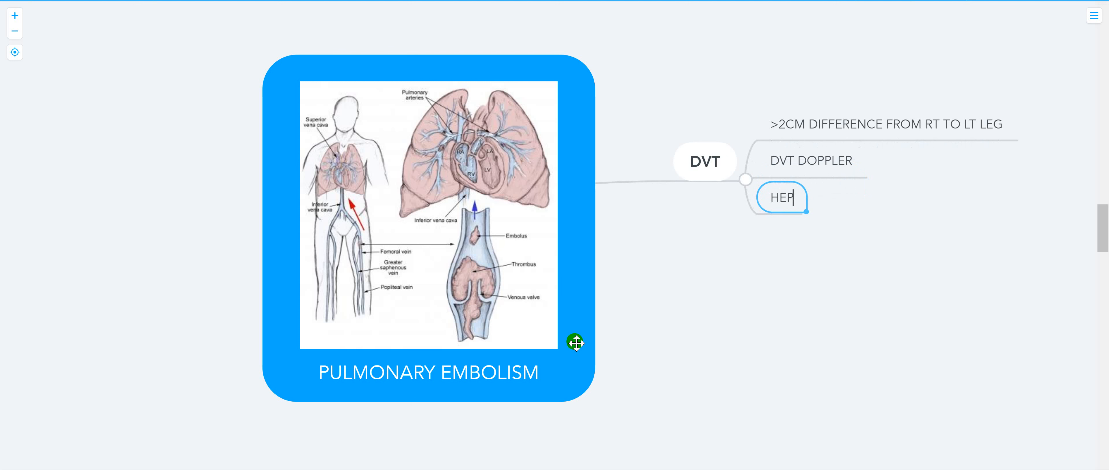
type("ARINE >>")
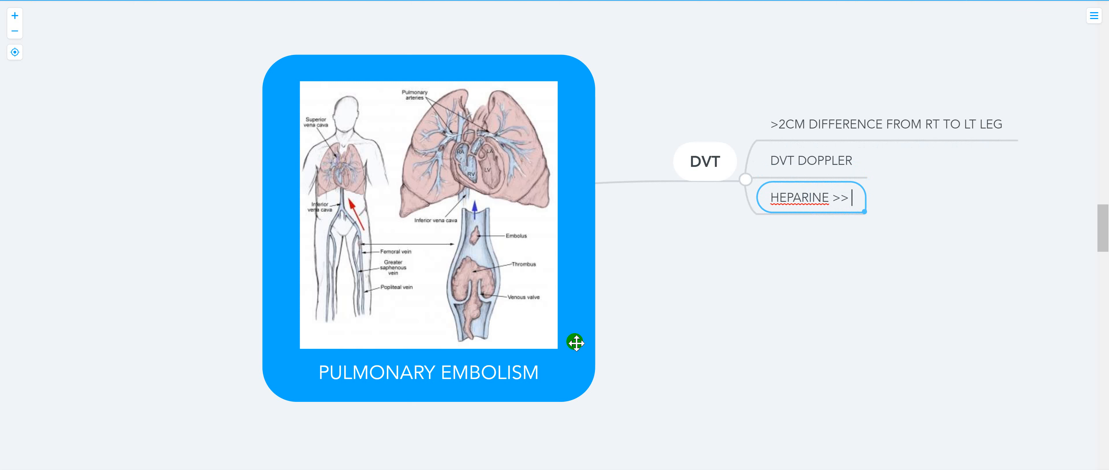
type("WARFARIN")
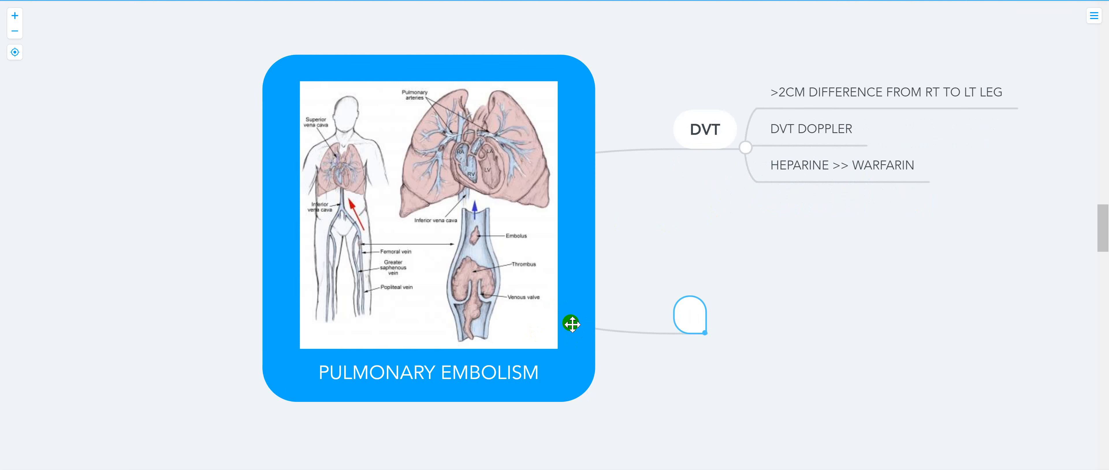
Step: Add a 'WELLS CRITERIA' branch with score children 3, 1.5 and 1
type("WE")
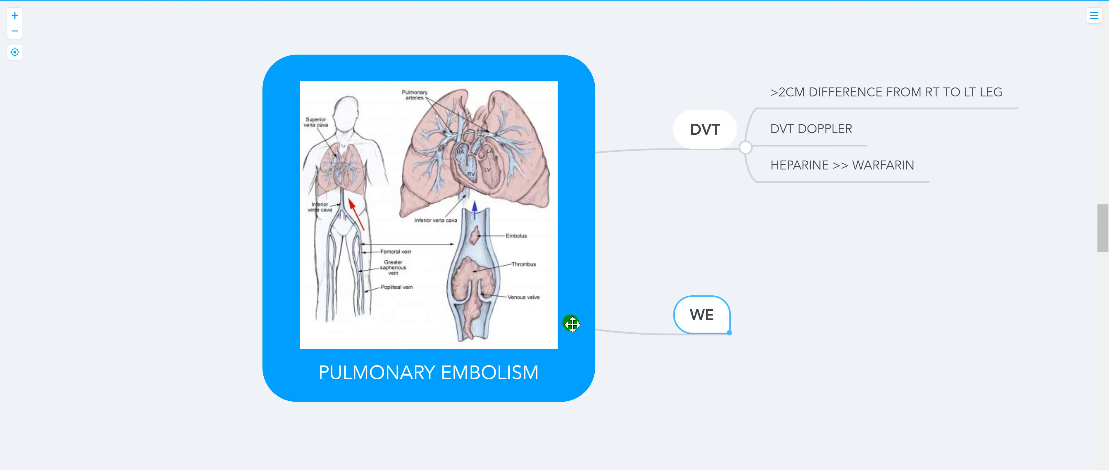
type("LLS C")
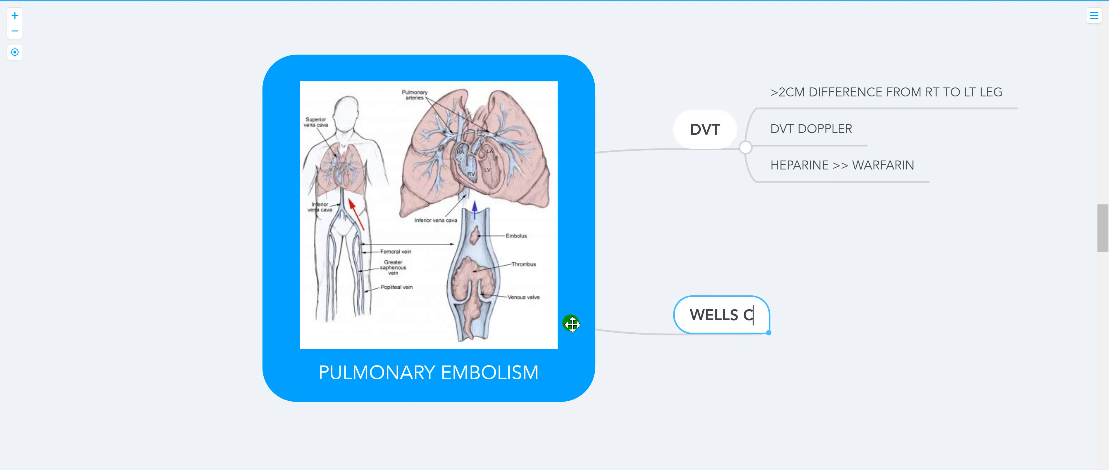
type("RITERIA")
type("DVT")
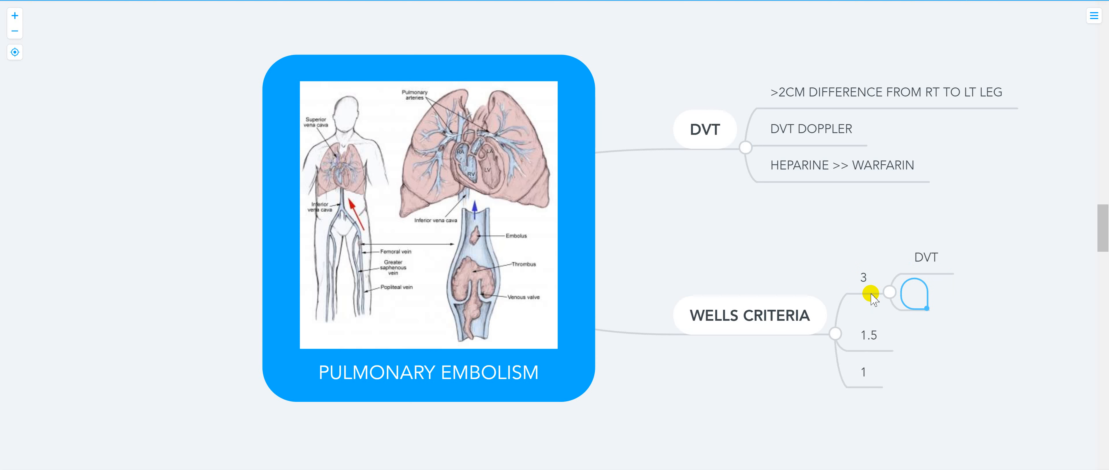
Step: Under score 3 add DVT and 'OTHER DX UNLIKERLY' with child 'TACHYCARDIA AND HYPOXEMIA'
type("OTHER")
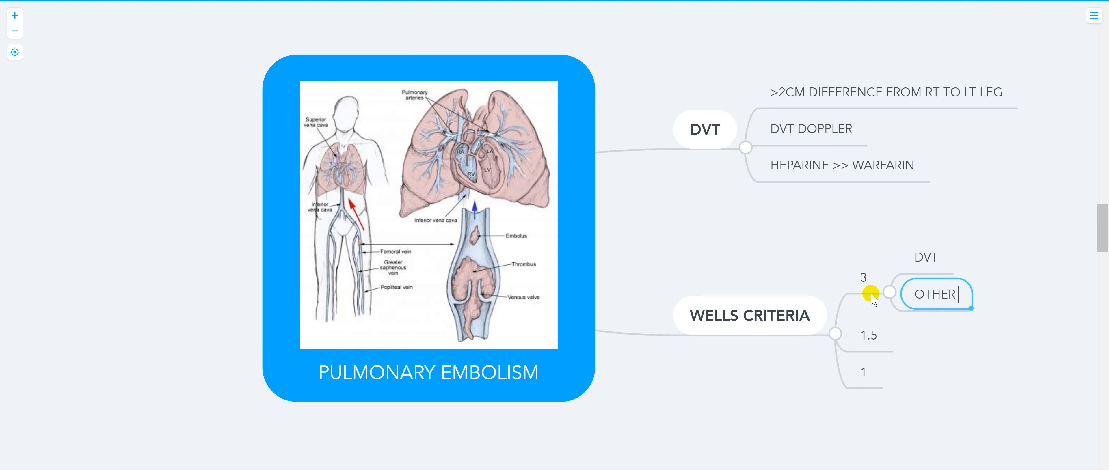
type("DX")
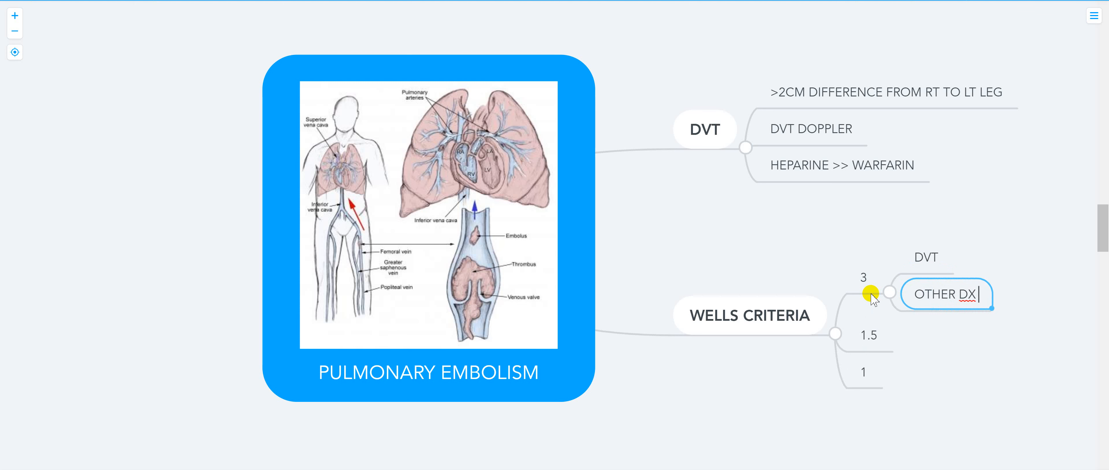
type("UNLIKERLY")
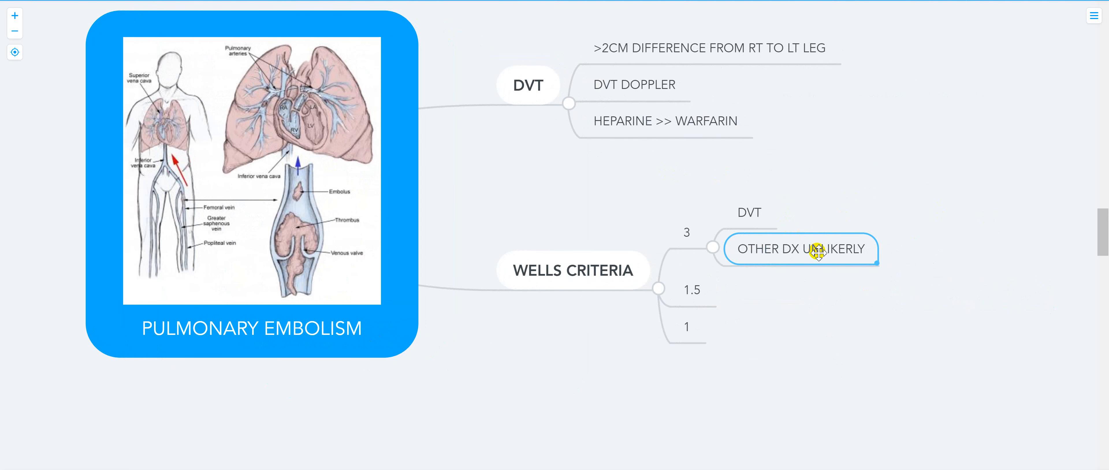
mouse_move(825, 259)
type("TACHY")
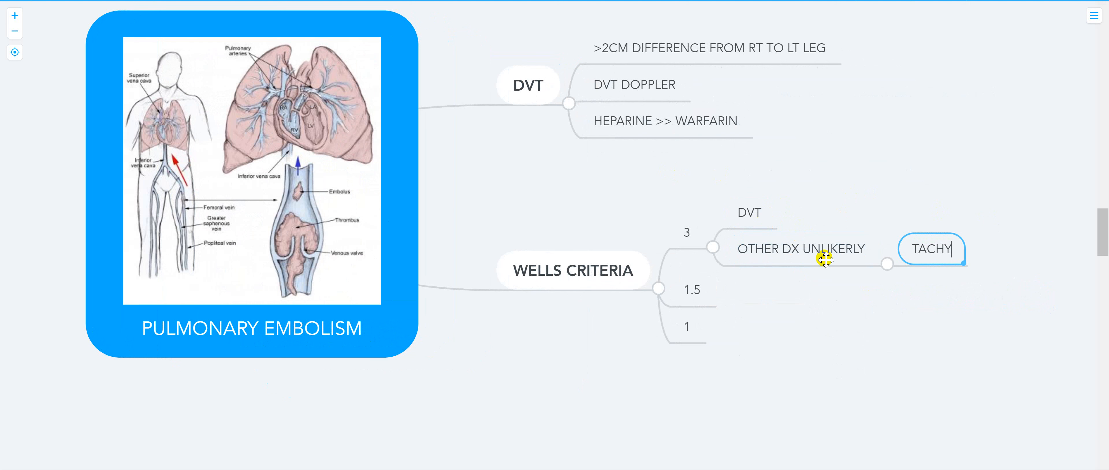
type("CARDIA AND H")
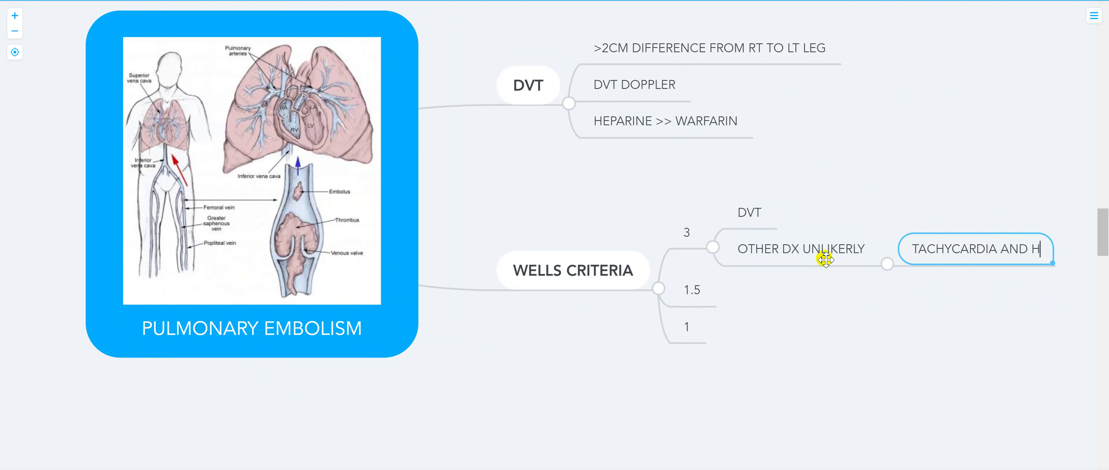
type("YPOXEMIA")
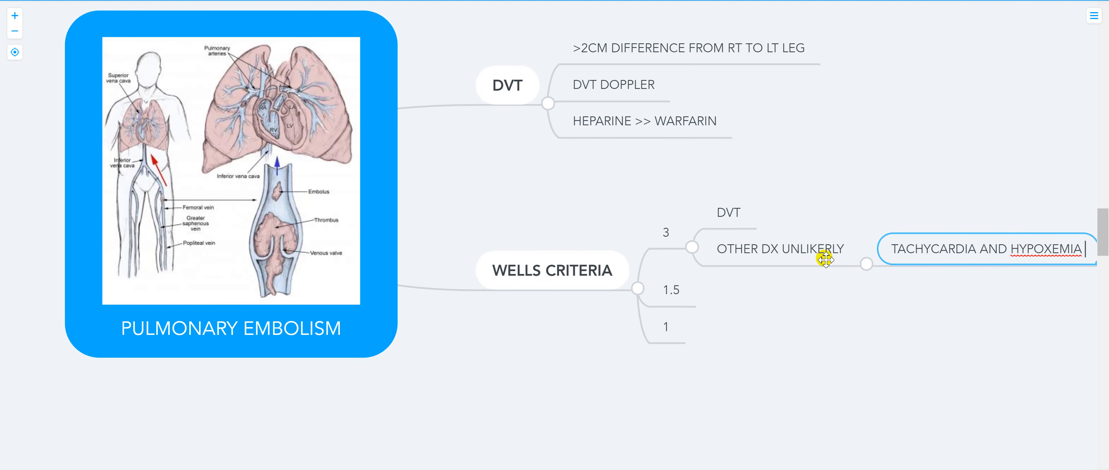
left_click(778, 248)
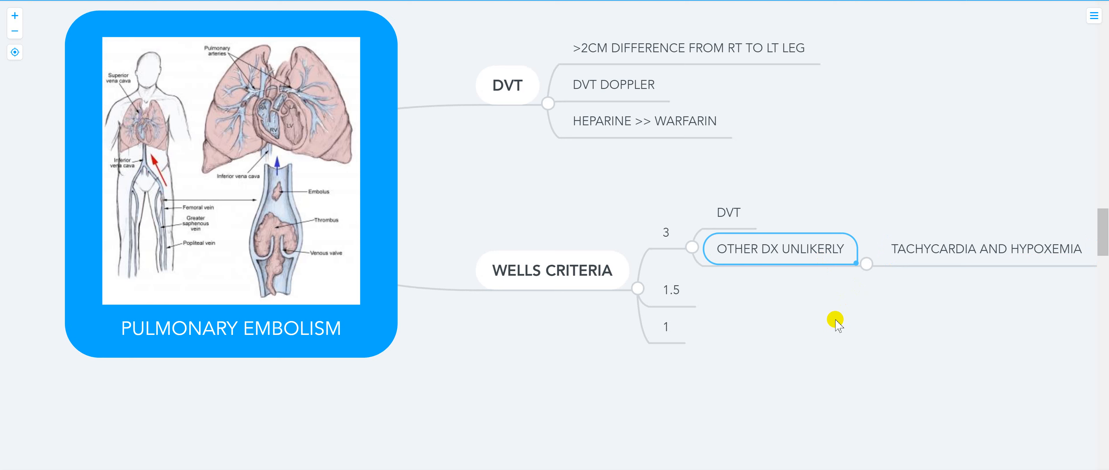
left_click(668, 289)
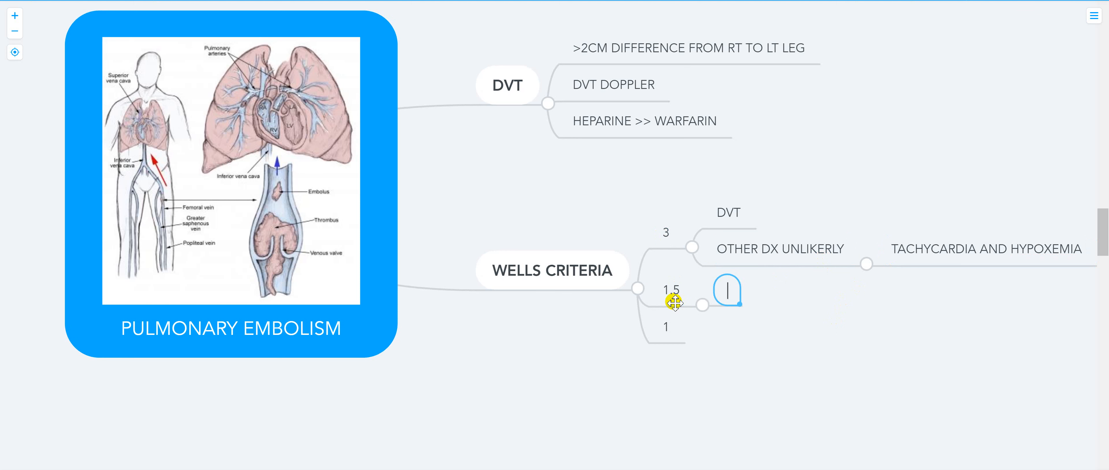
Step: List H/O DVT, tachycardia and immobilization under the 1.5 score
type("H")
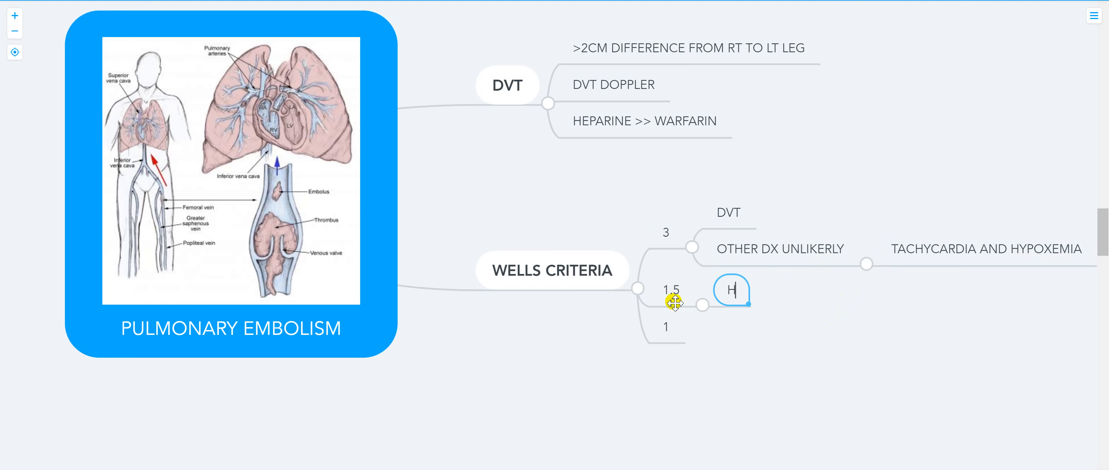
type("/O DVT")
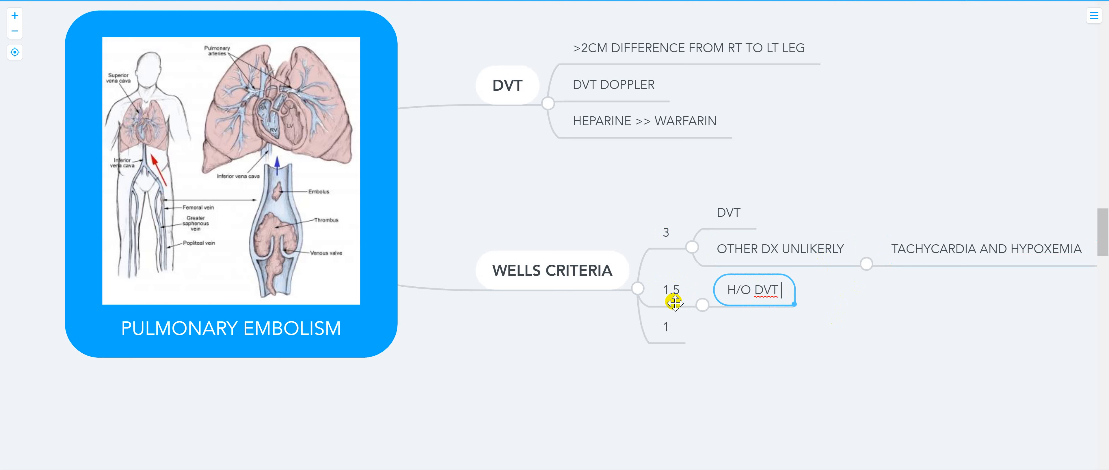
type("TACHYCARDIA")
type("IMM")
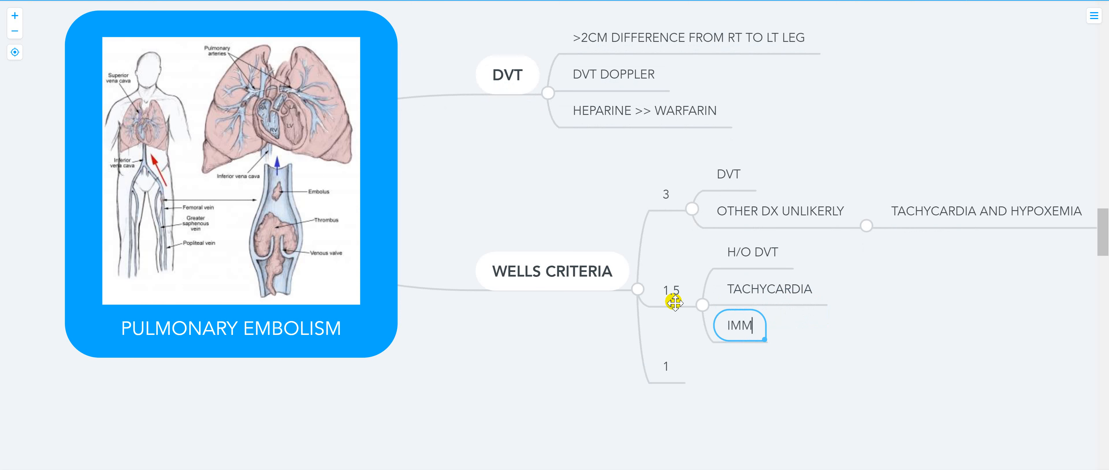
type("OBILIZATIO")
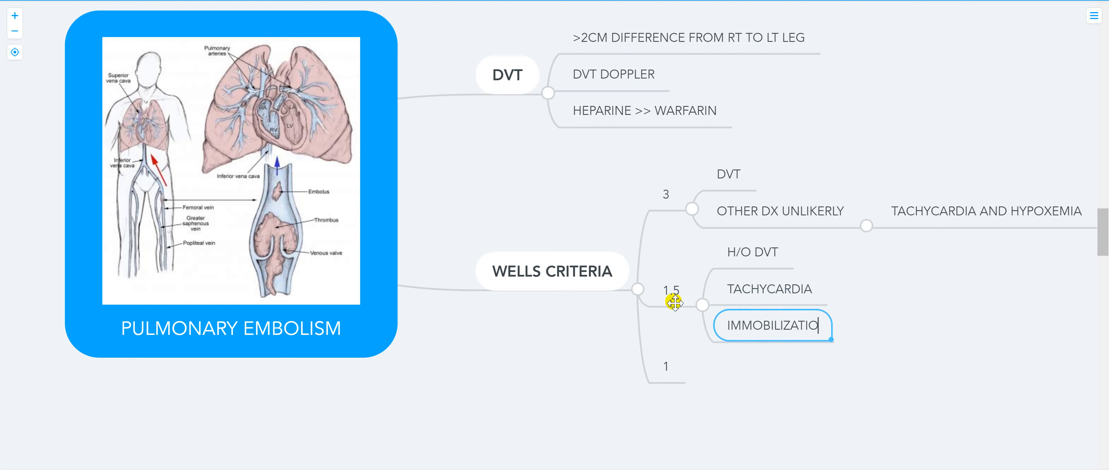
Step: List cancer and hemoptysis under the 1-point score
left_click(664, 366)
type("SURG")
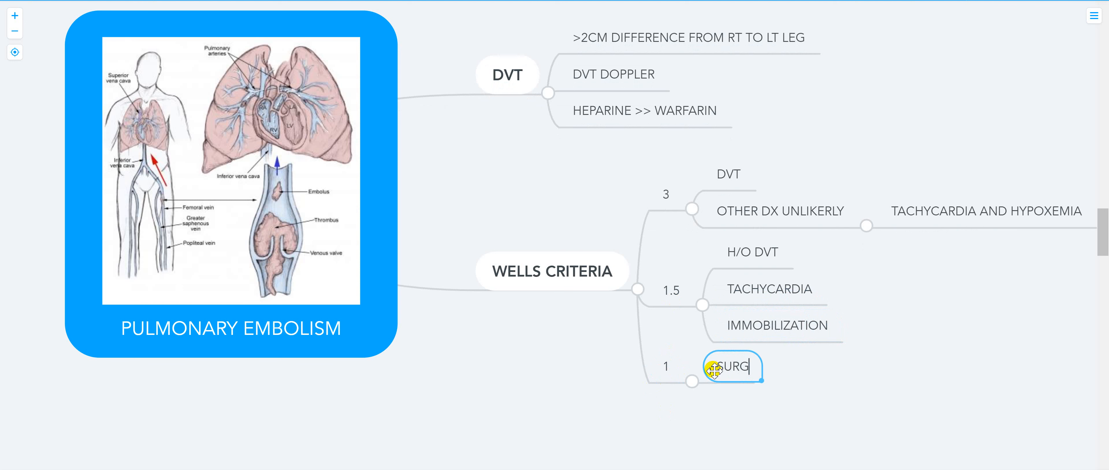
type("ERY")
type("H")
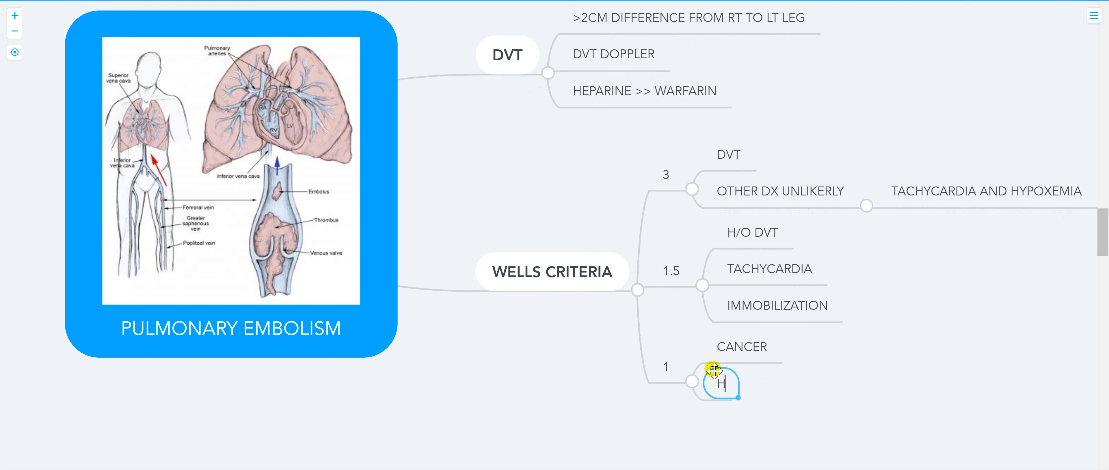
type("EMOPTYSIS")
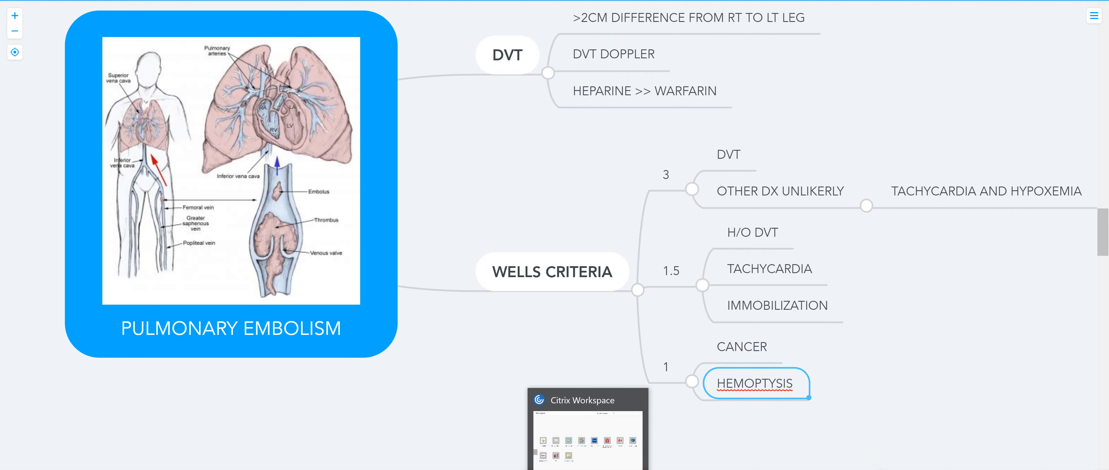
Step: Add a 'FINAL SCORING' branch under the Wells criteria
scroll("down", 3)
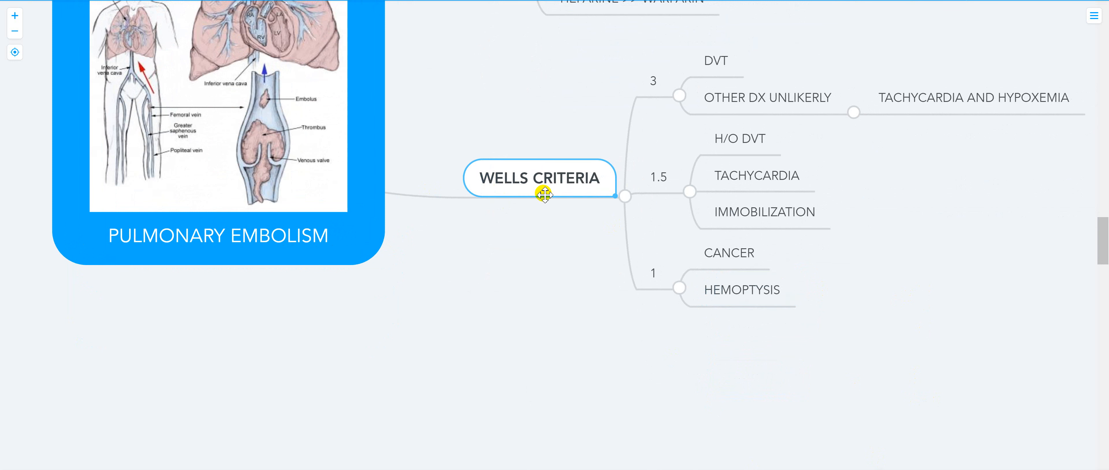
type("SCORI")
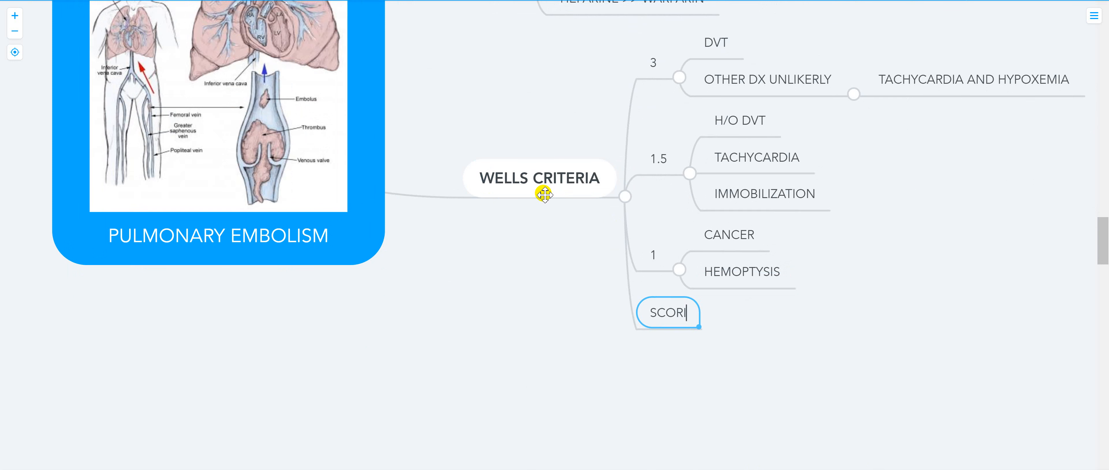
type("F")
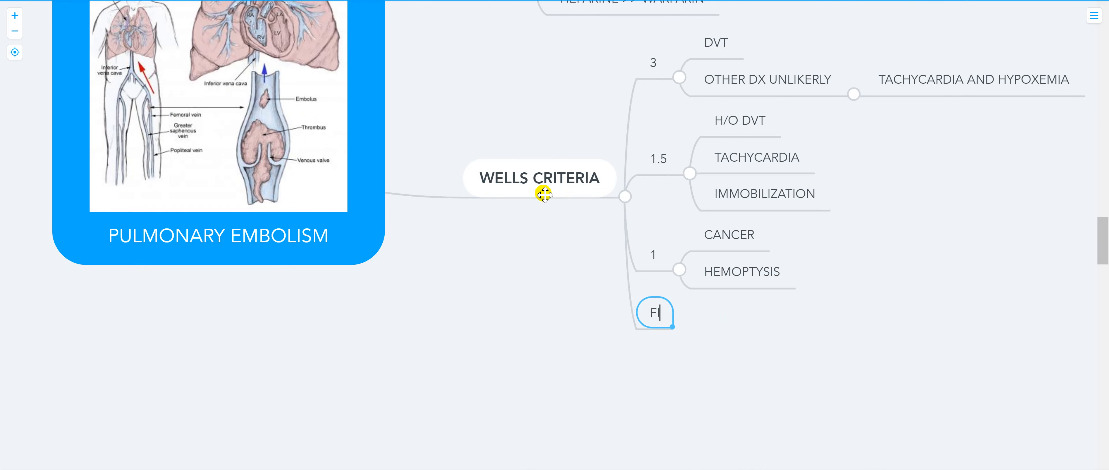
type("INA")
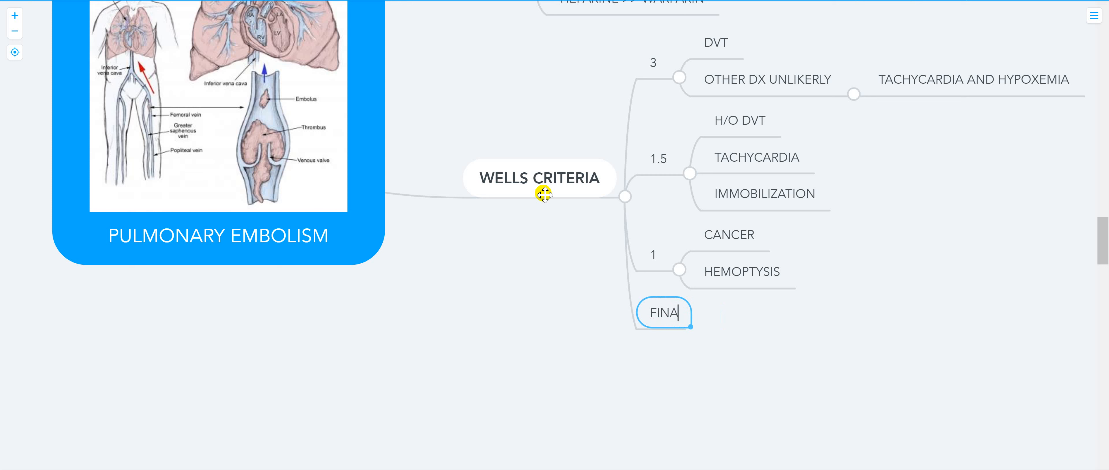
type("L SCORING")
type(">=4")
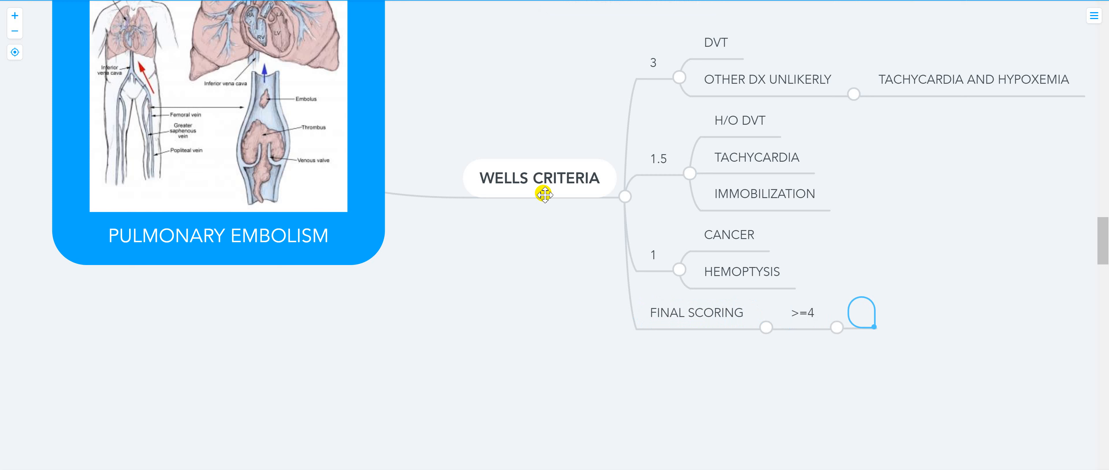
Step: Split final scoring into '>=4' leading to CT and '<4' leading to NO CT
type("CT")
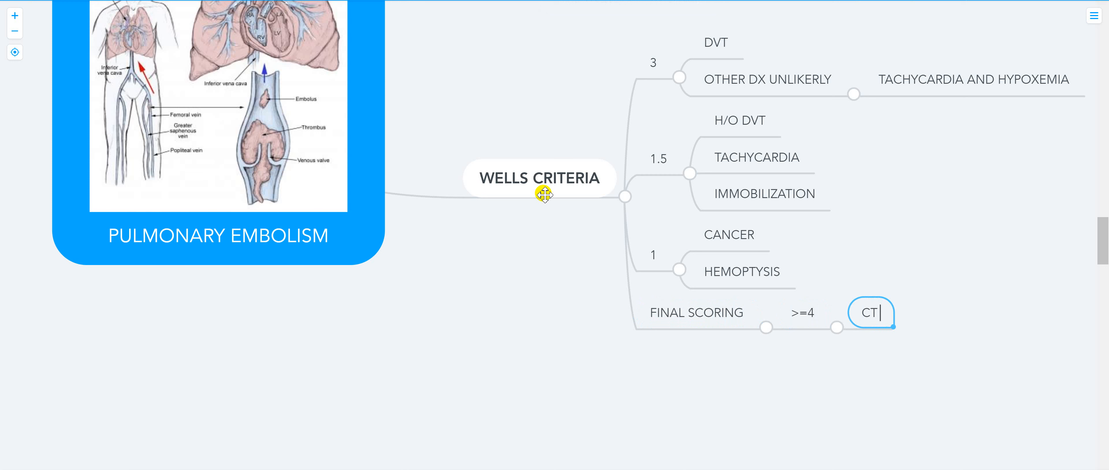
left_click(695, 312)
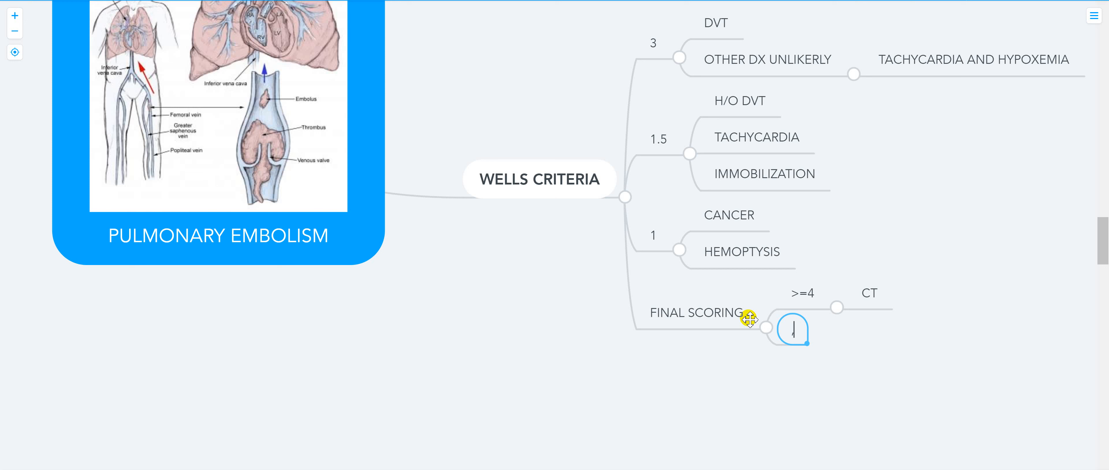
type("<4")
type("NO CT")
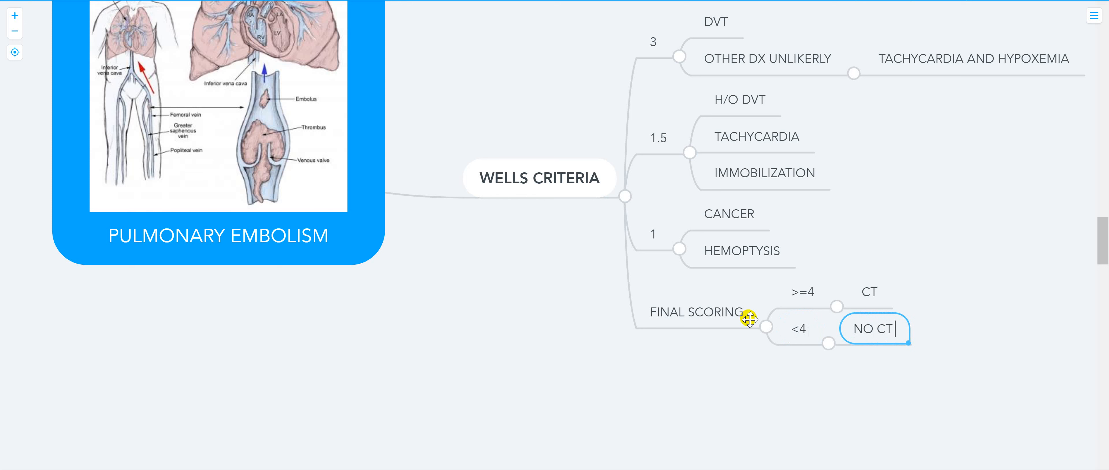
mouse_move(546, 213)
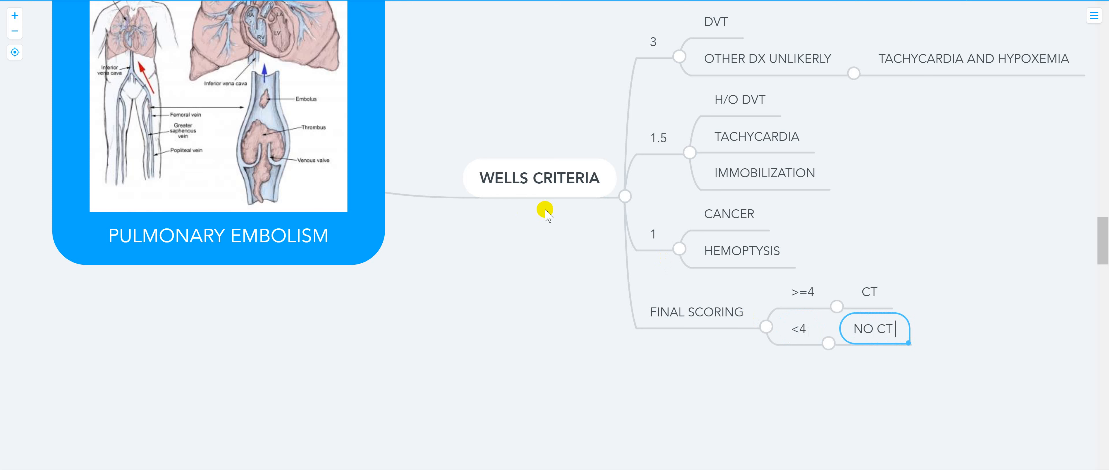
mouse_move(514, 228)
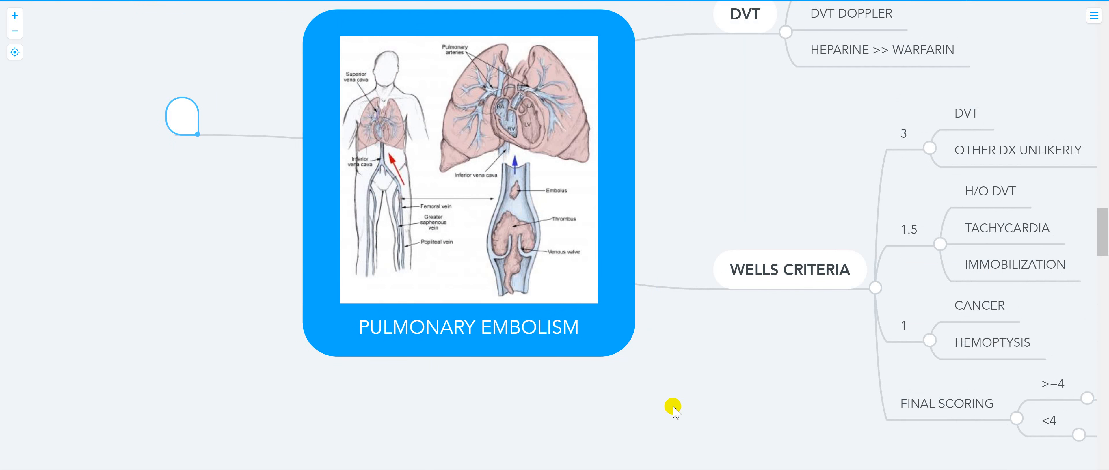
mouse_move(692, 223)
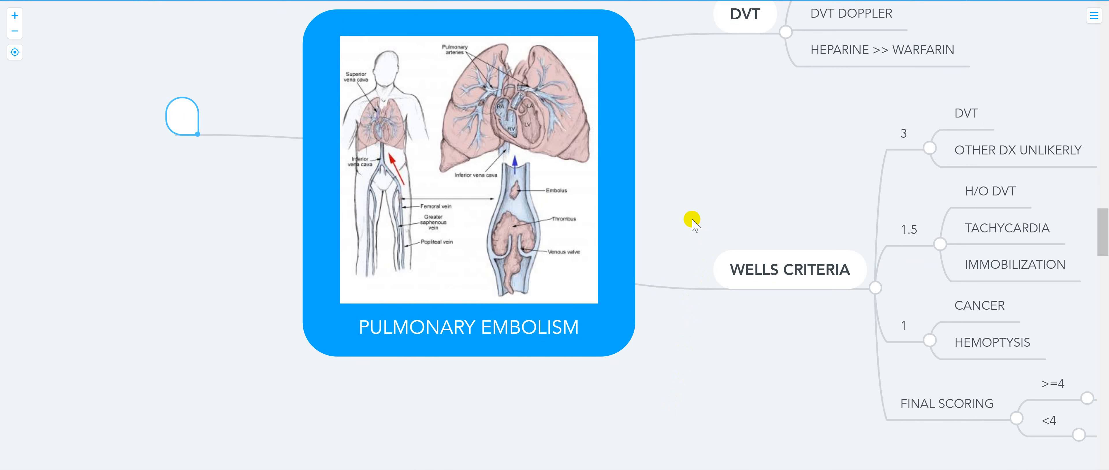
Step: Add ASXS, SXS and SUBMASSIVE type branches off the central topic
type("ASX")
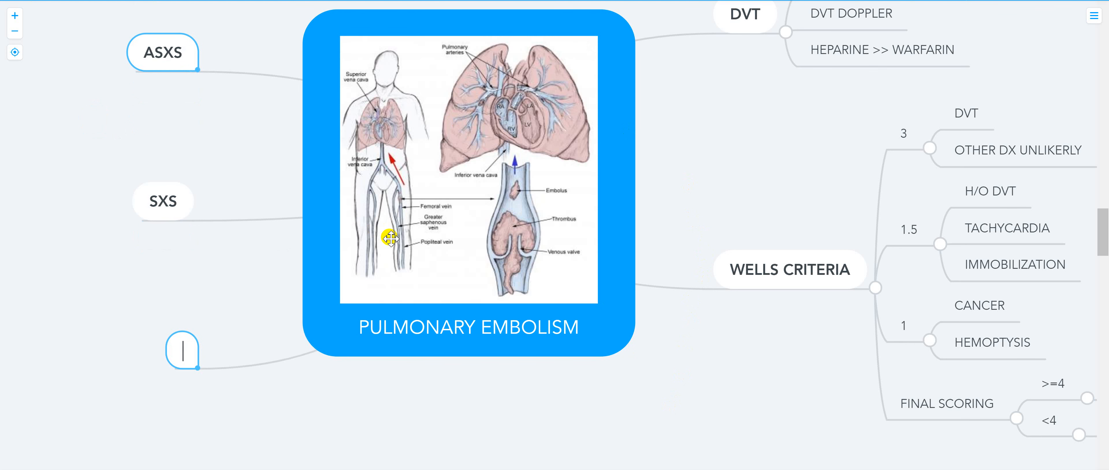
type("SUBMASSIVE")
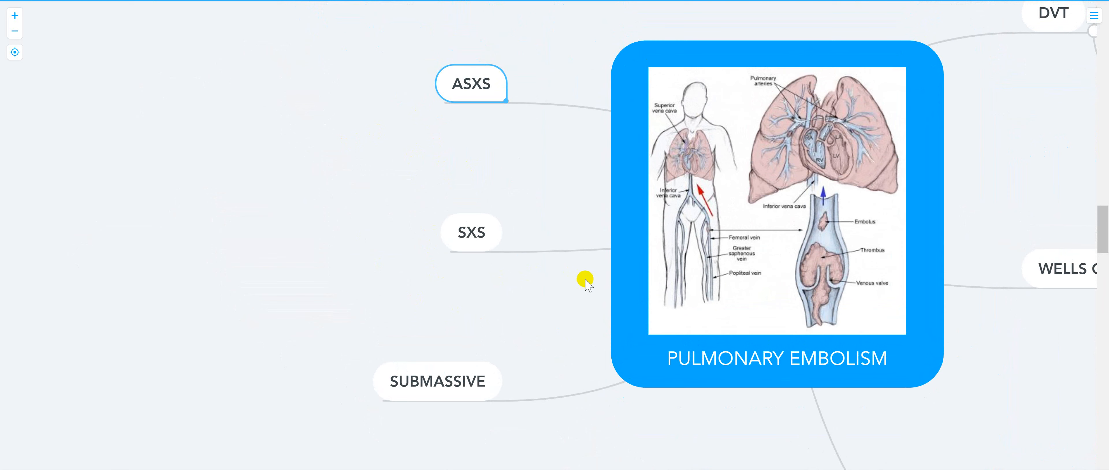
Step: Drag the PE type topics to one side of the centre and move ASXS above SXS
left_click_drag(586, 284, 343, 303)
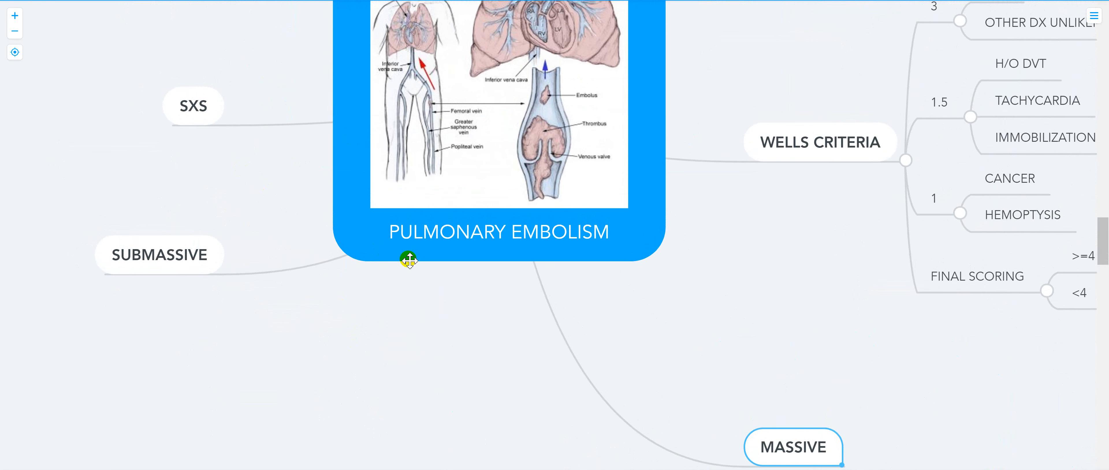
left_click_drag(408, 259, 350, 392)
type("TYPES")
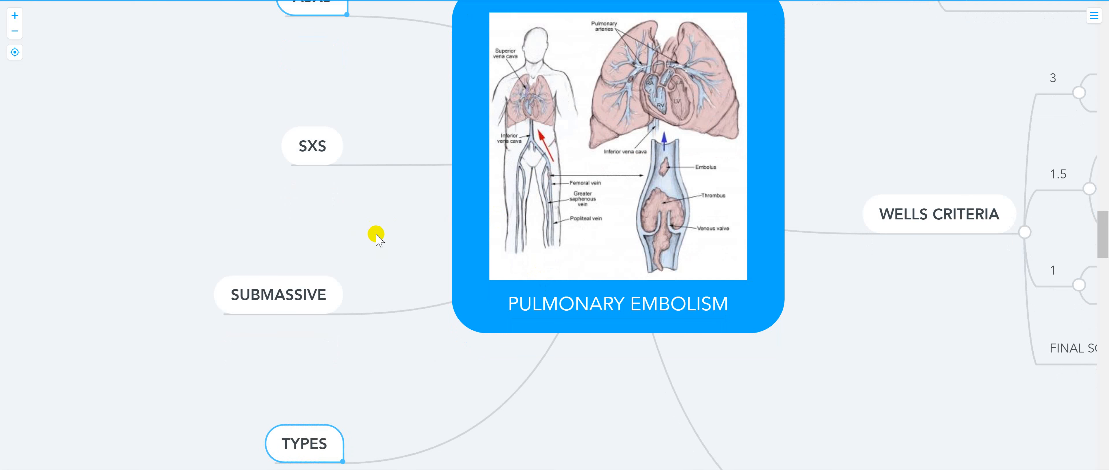
left_click_drag(375, 237, 513, 448)
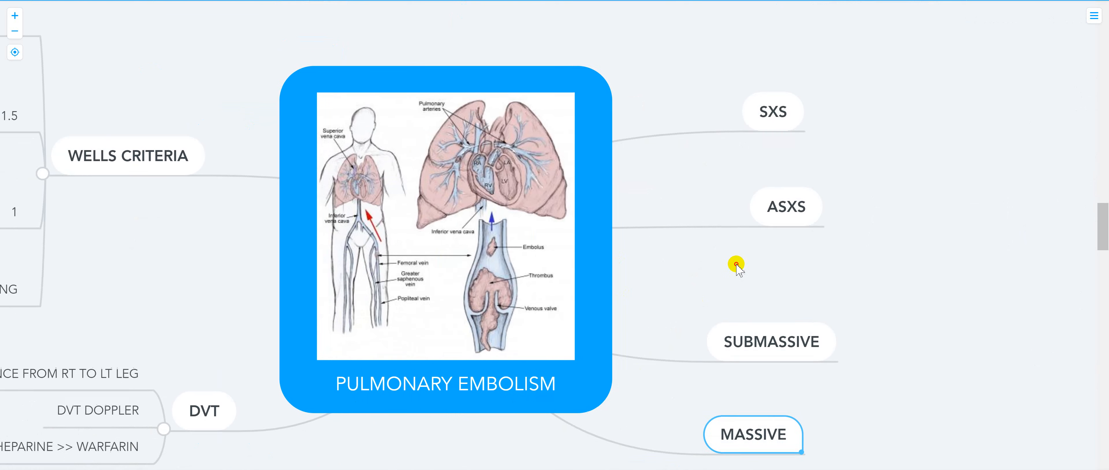
left_click_drag(735, 268, 406, 258)
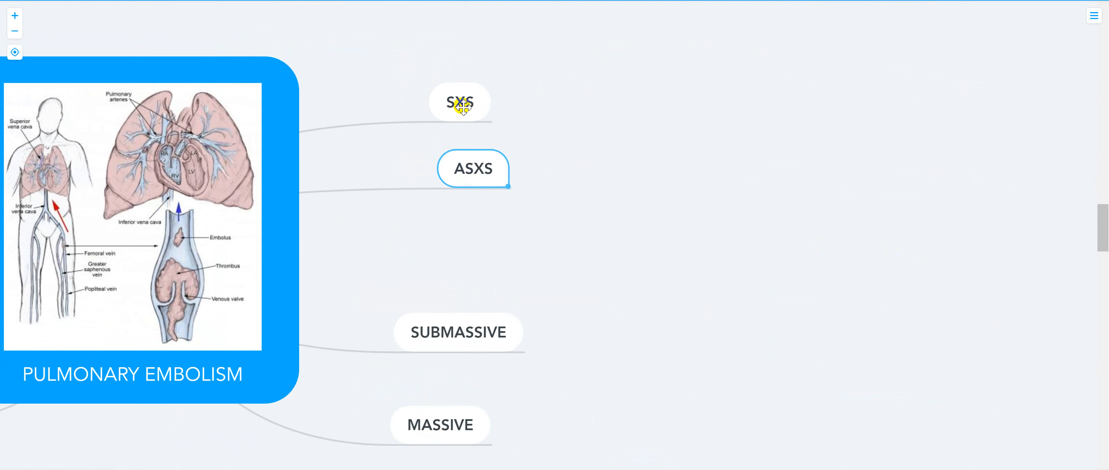
left_click_drag(460, 101, 464, 234)
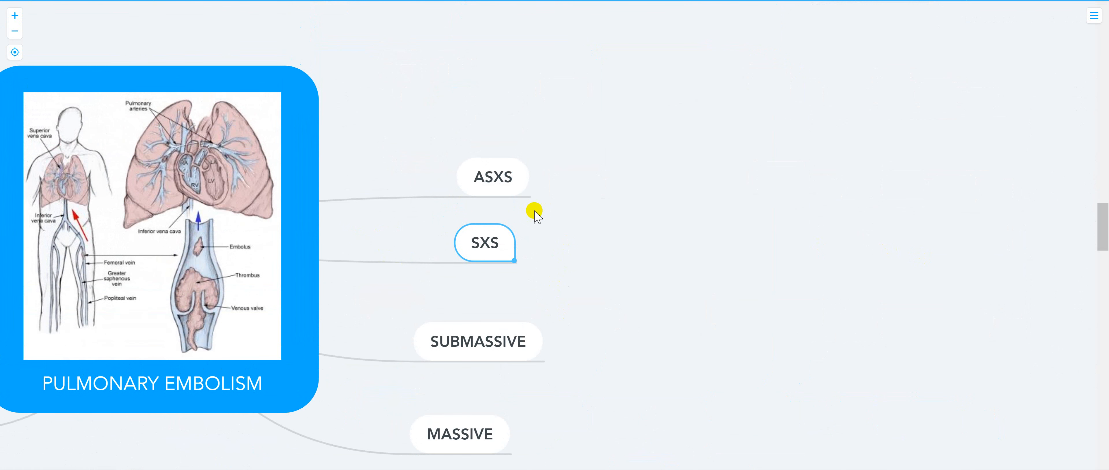
mouse_move(523, 175)
type("NO HEART S")
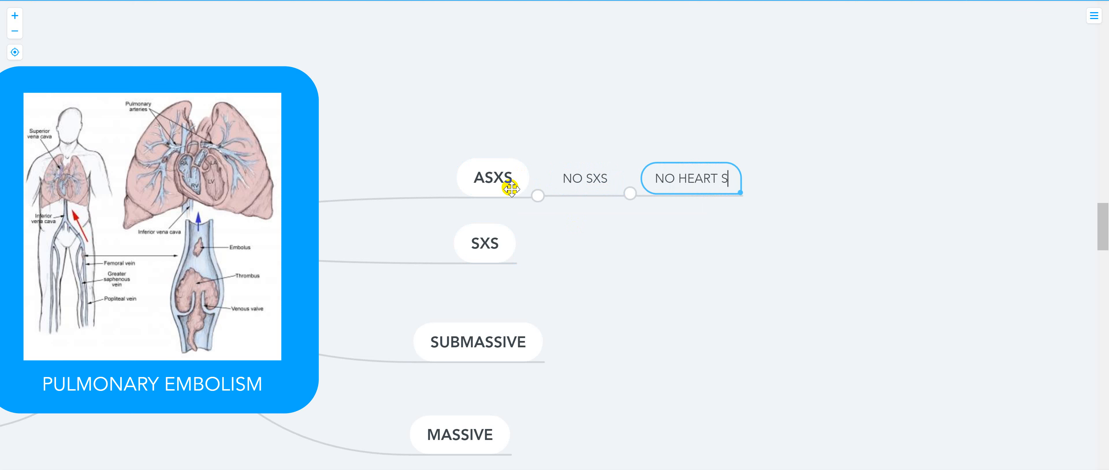
Step: Give ASXS the chain no heart strain, no hypotension, HEP>>WARF and NOAC
type("TR")
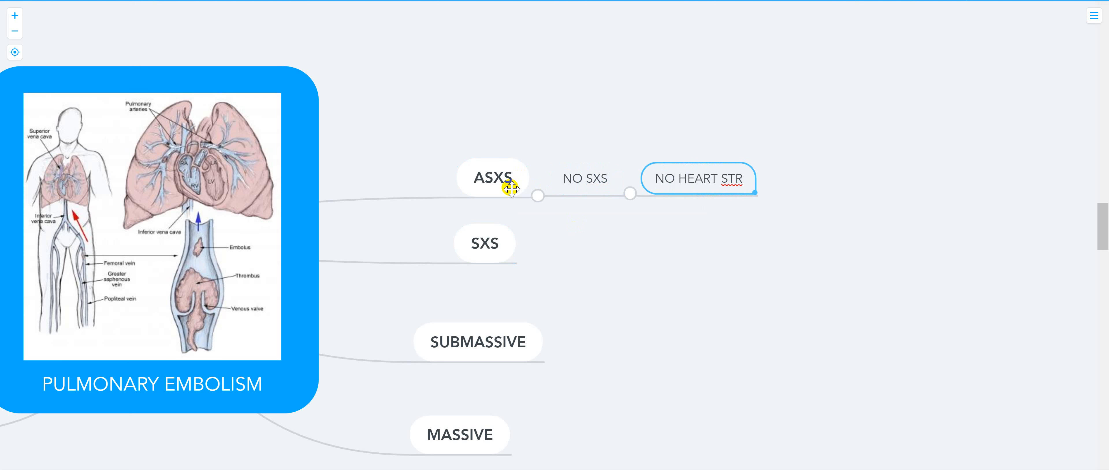
type("AIN")
type("NO HY")
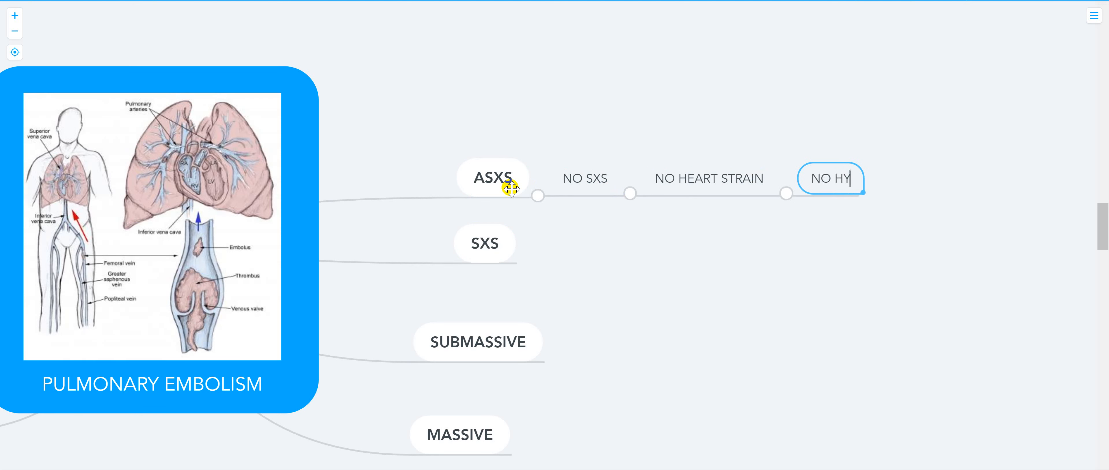
type("POTENSION")
type("H")
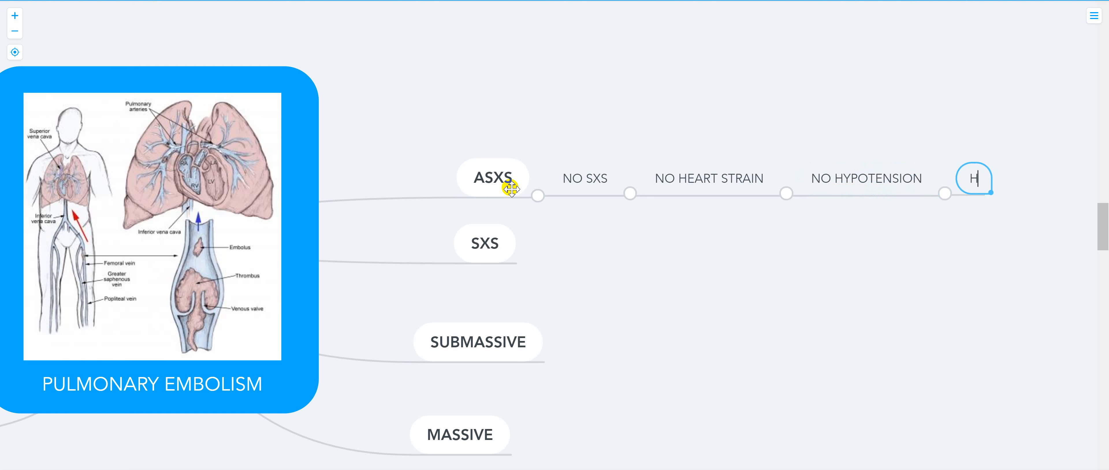
type("EP>>WAR")
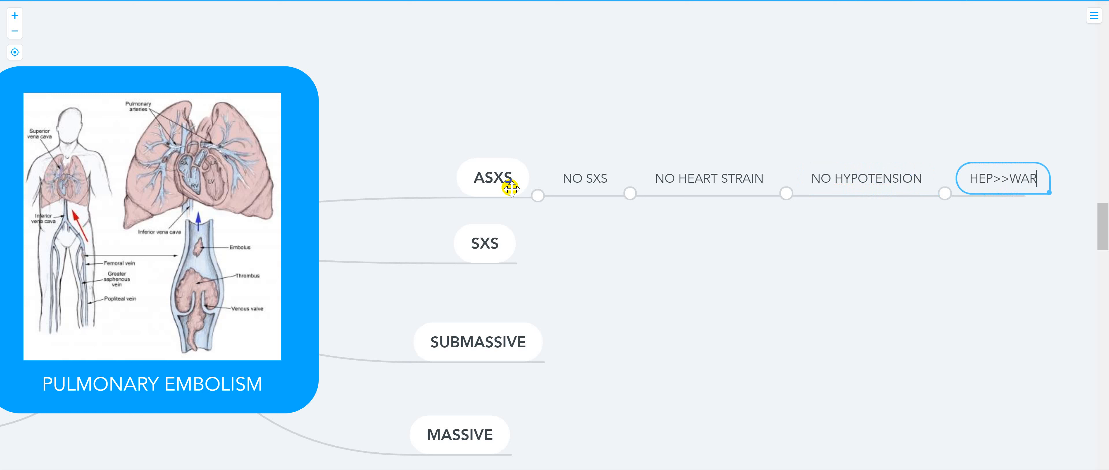
type("F")
type("NOAC")
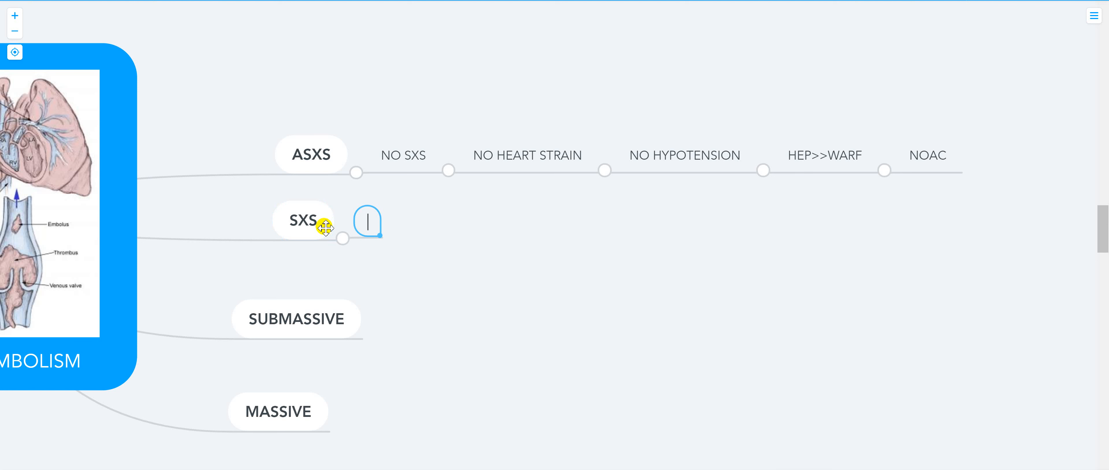
Step: Give SXS the chain SXS, no heart, no hypotension, HEP>> WARF and FLOOR
type("SXS")
type("N")
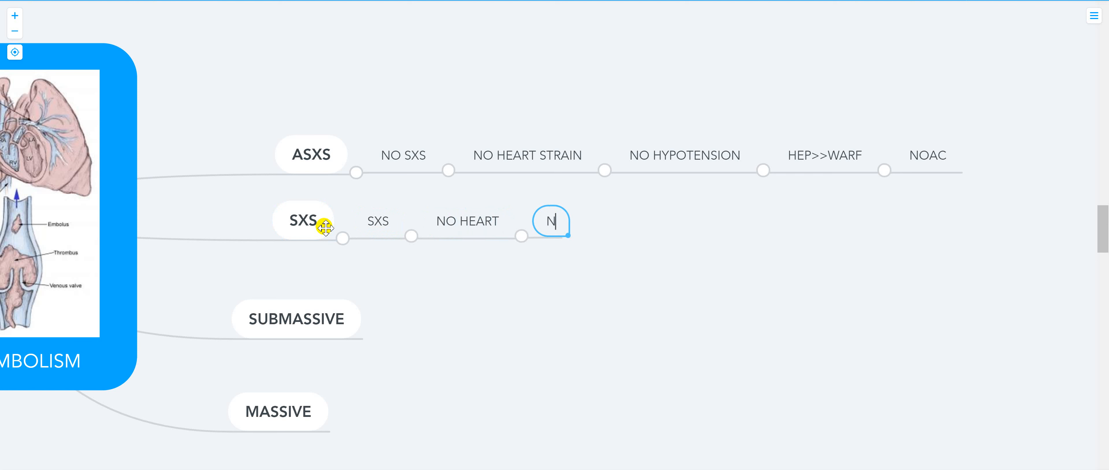
type("O HYOP")
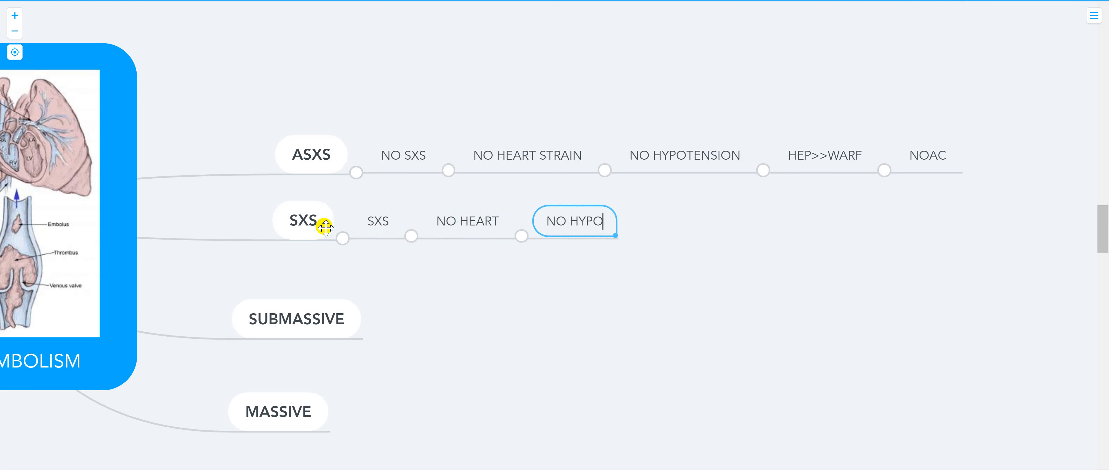
type("TENSION")
type("HEP>> WAR")
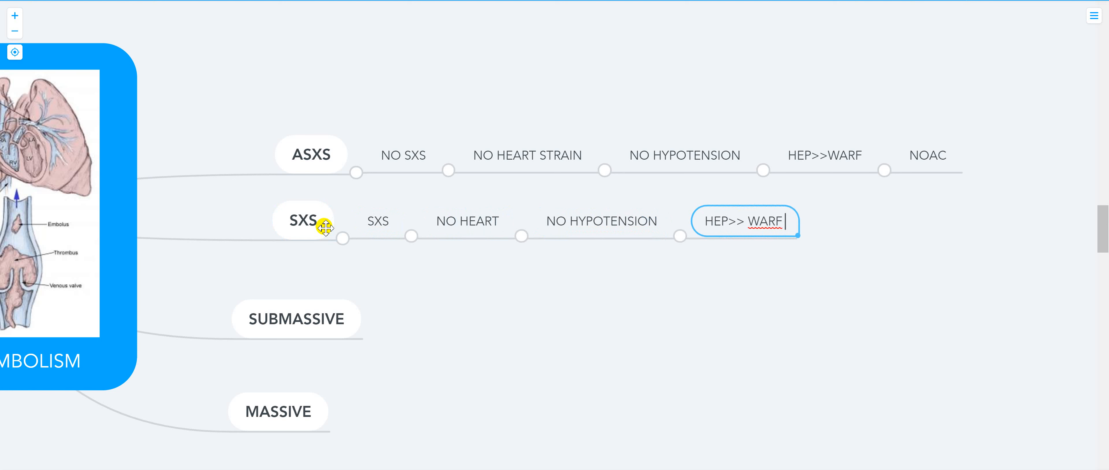
type("FL")
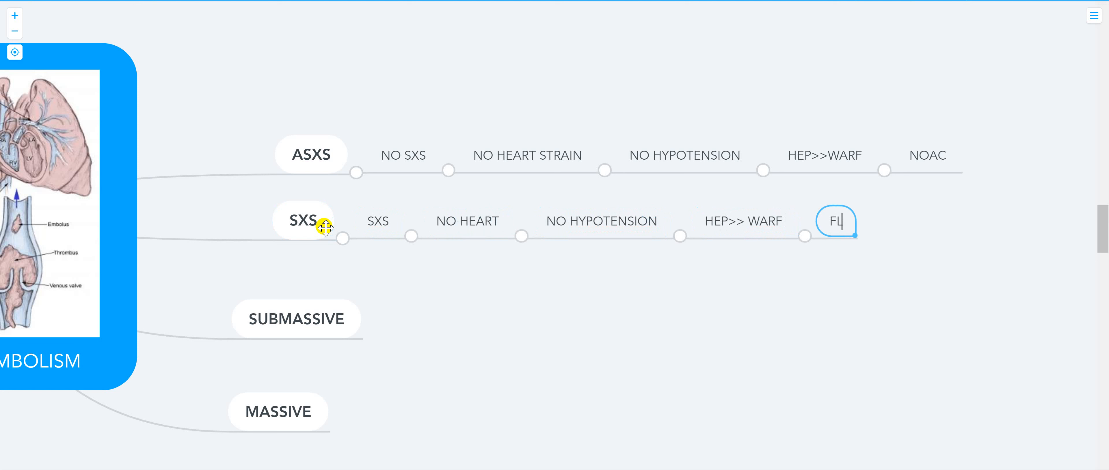
type("OOR")
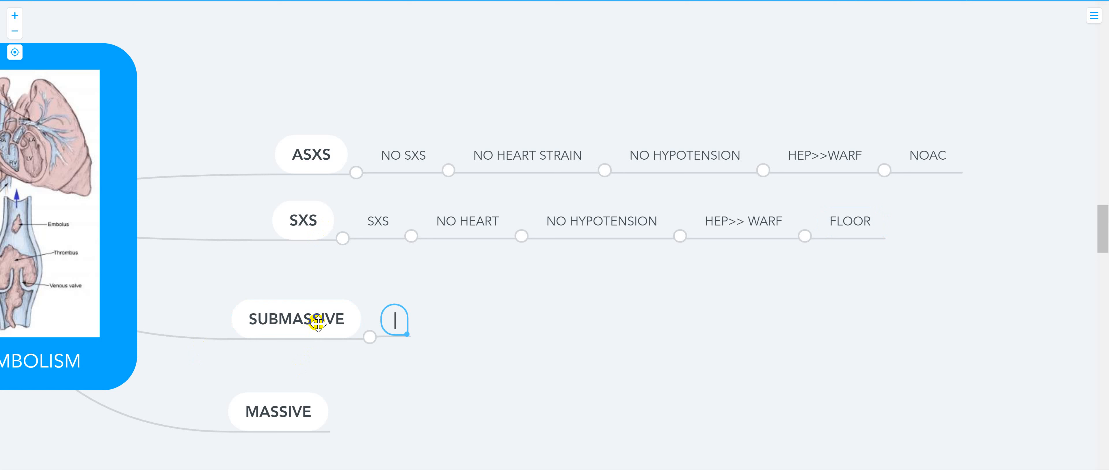
Step: Give SUBMASSIVE the chain SXS, heart strain, no hypotension, heparin infusion, ICU, and append HOME to ASXS
type("SXS")
type("NOHYPOTENSION")
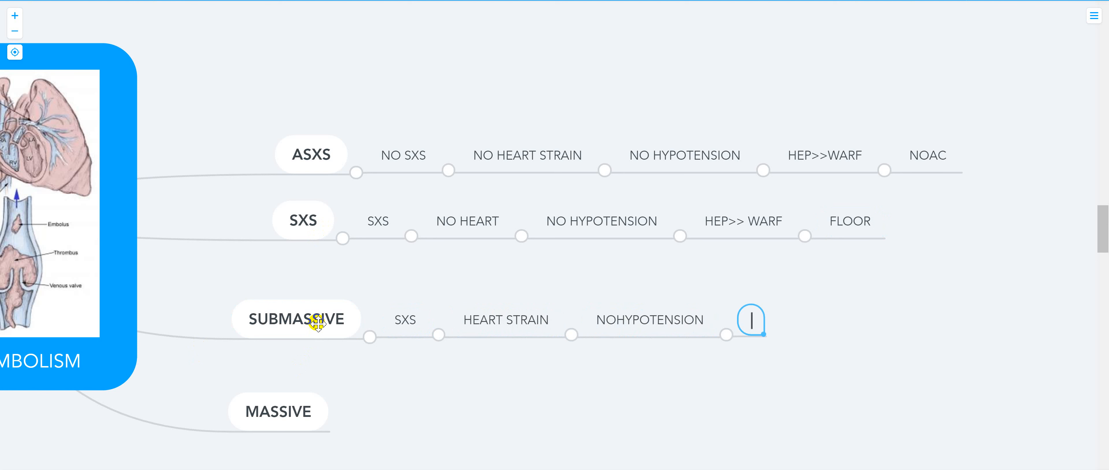
type("HEP")
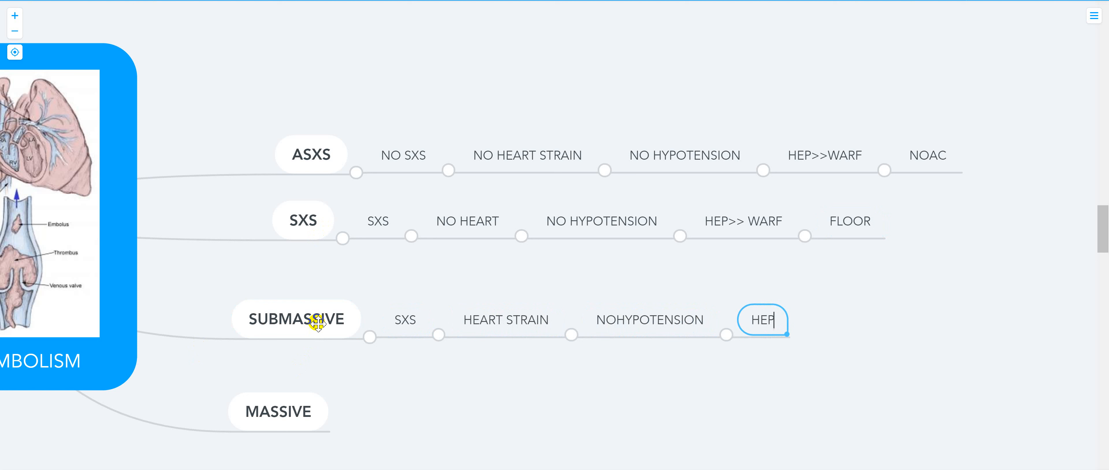
type("ARIN INFUSION")
type("HOME")
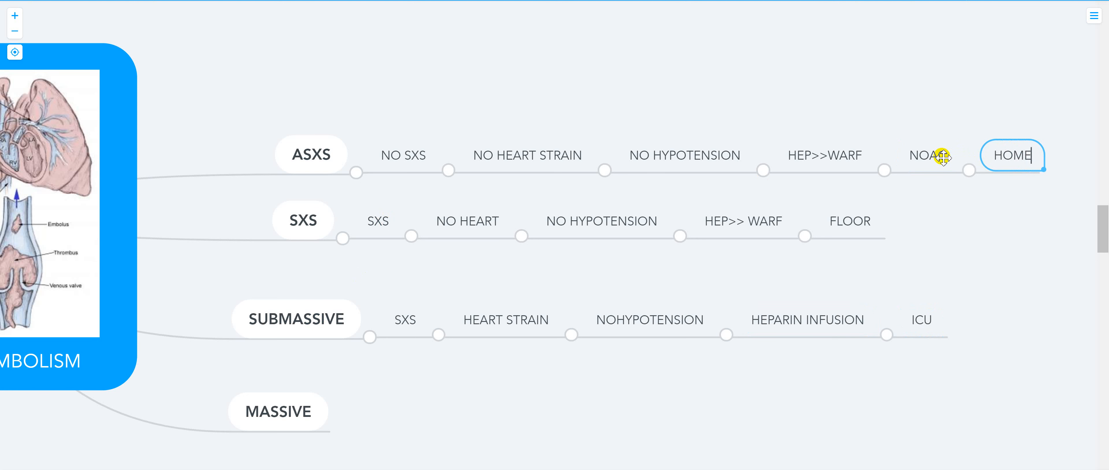
Step: Give MASSIVE the chain SXS, heart strain, hypotension, TPA and ICU
scroll("down", 3)
type("SXS")
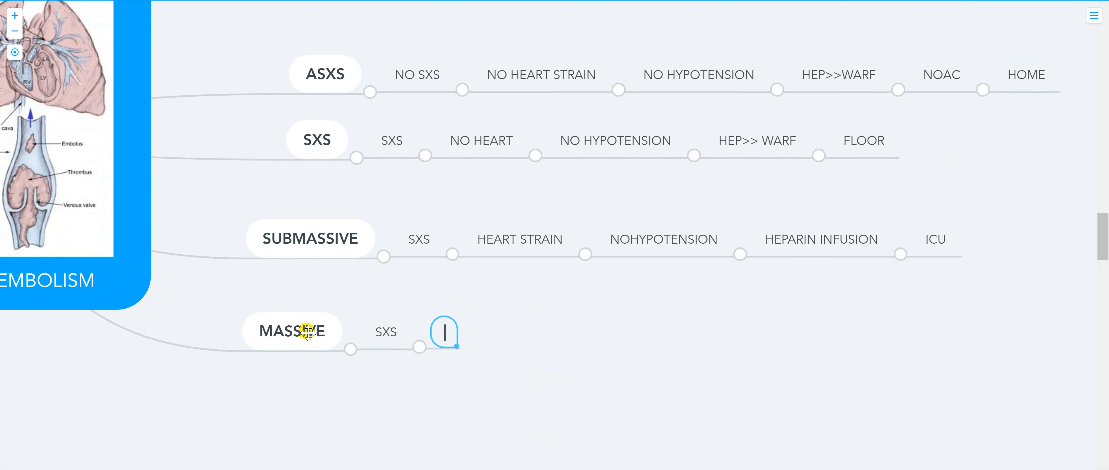
type("HEART STRAIN")
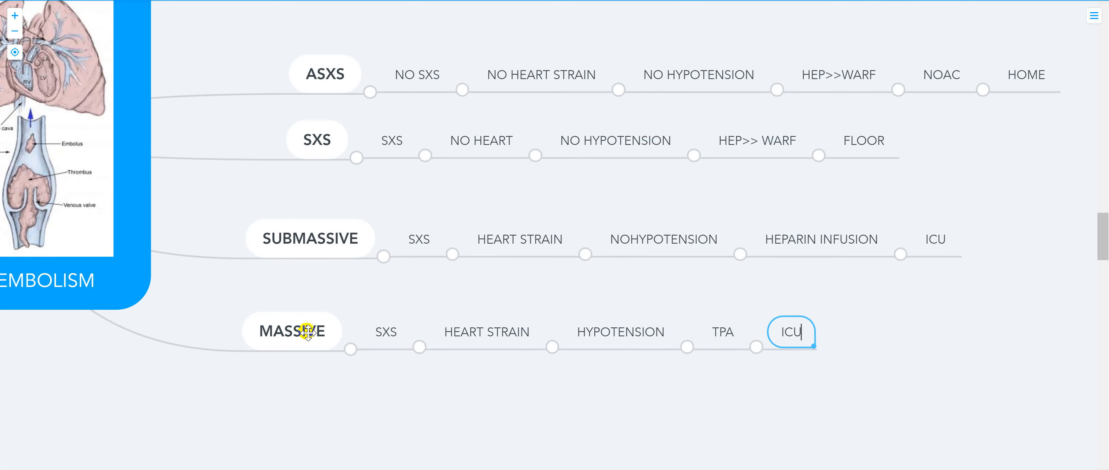
mouse_move(592, 394)
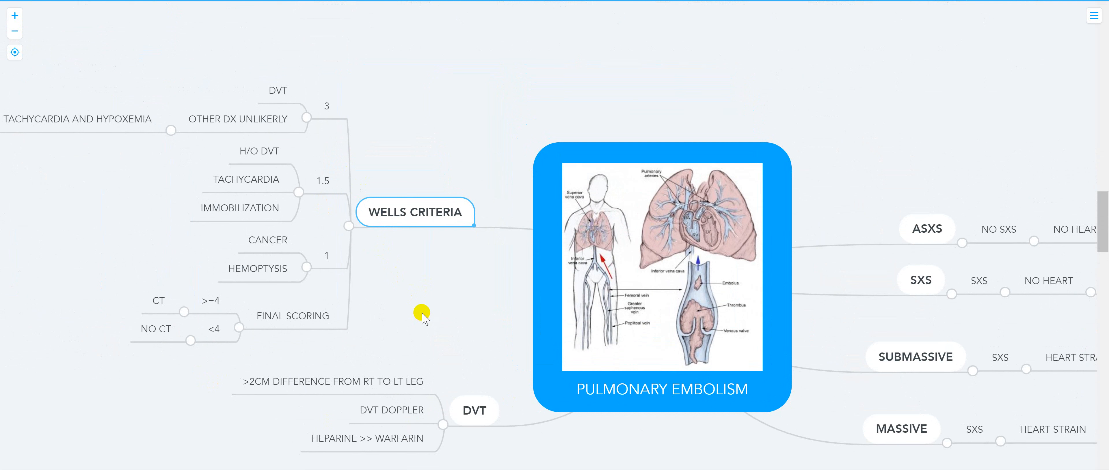
mouse_move(394, 324)
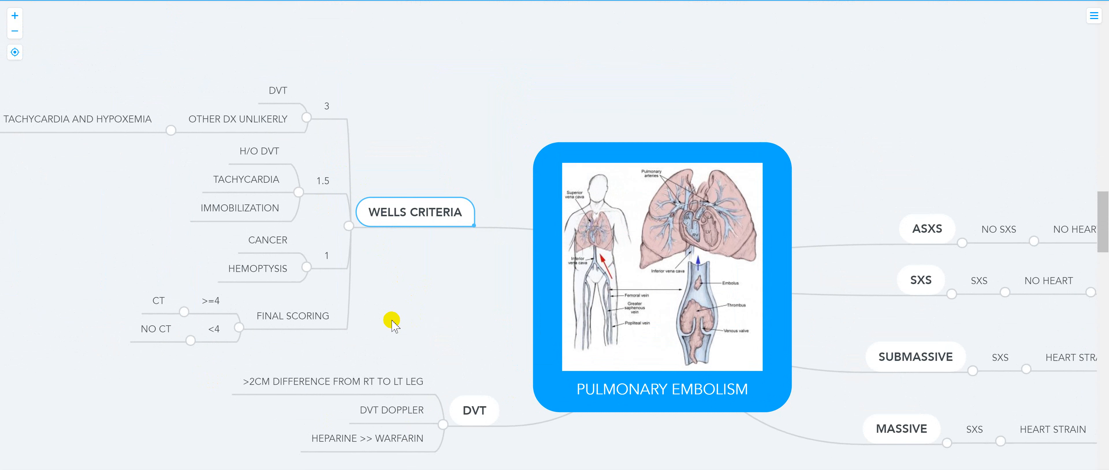
mouse_move(283, 102)
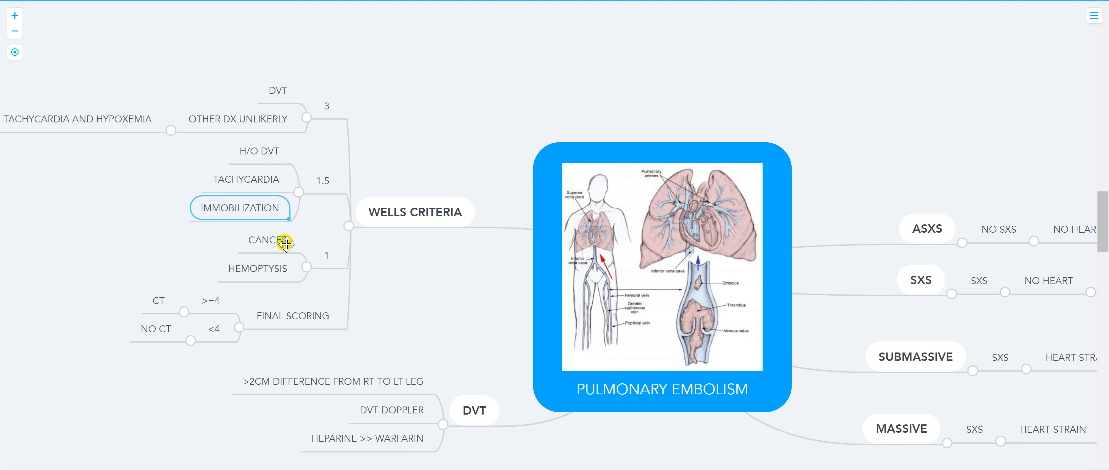
left_click(291, 316)
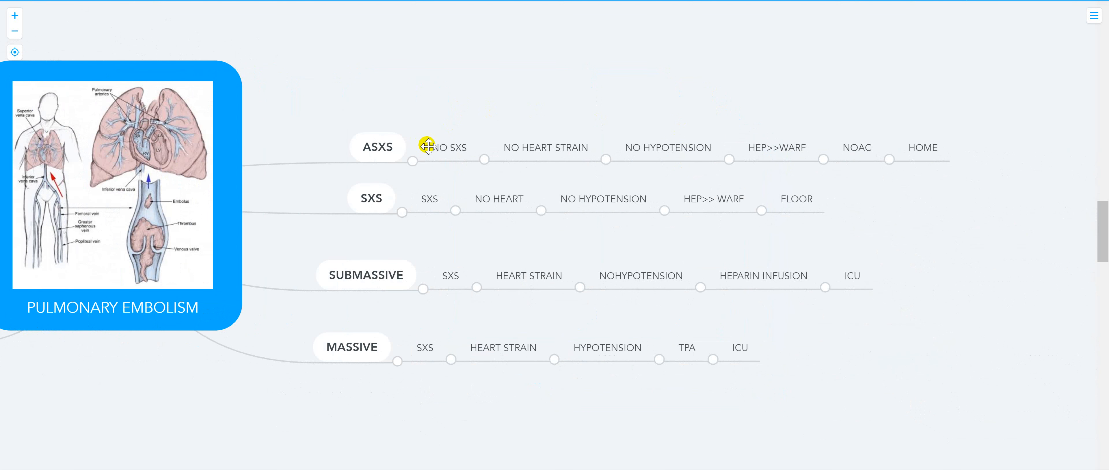
mouse_move(558, 150)
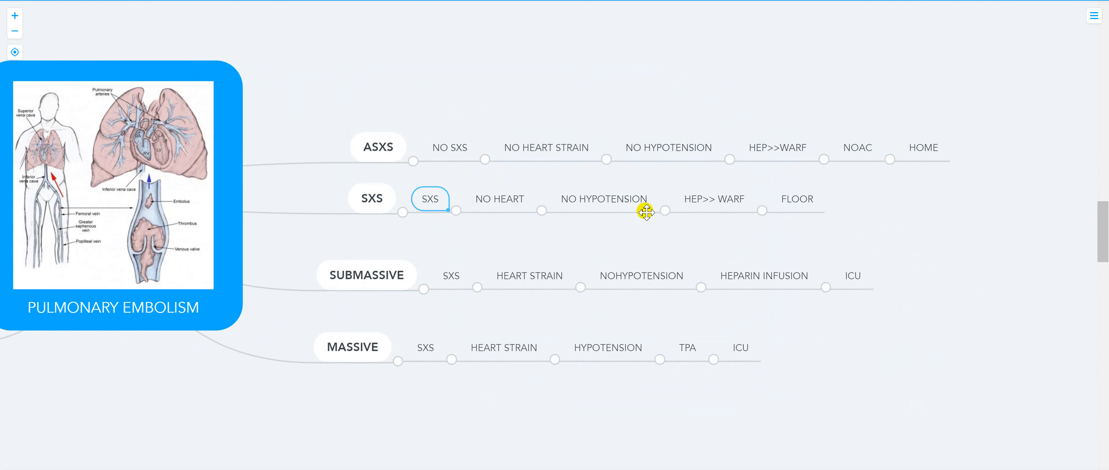
left_click(795, 199)
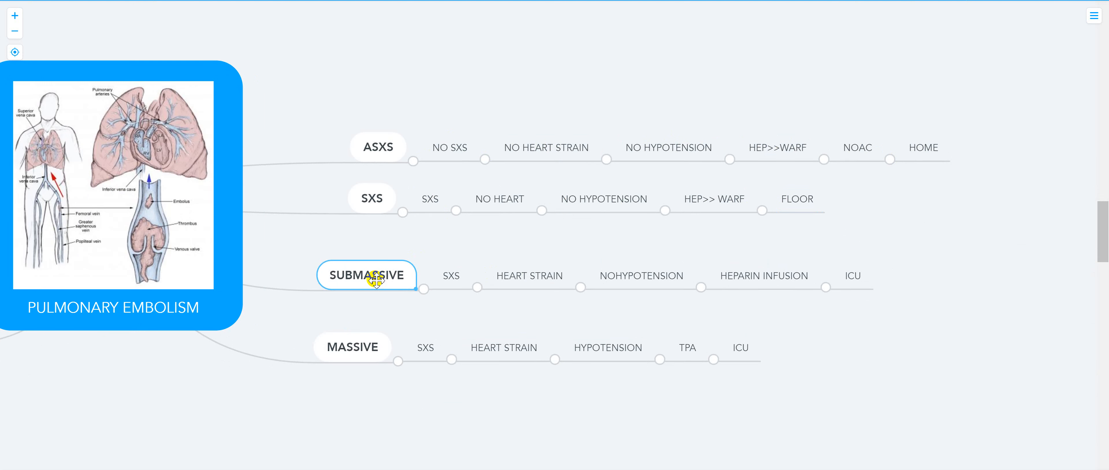
double_click(366, 274)
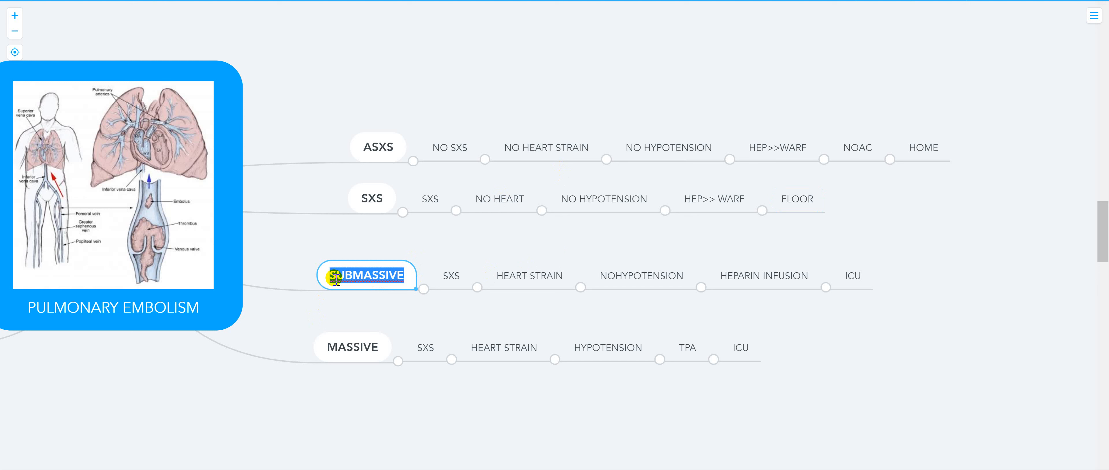
left_click(451, 276)
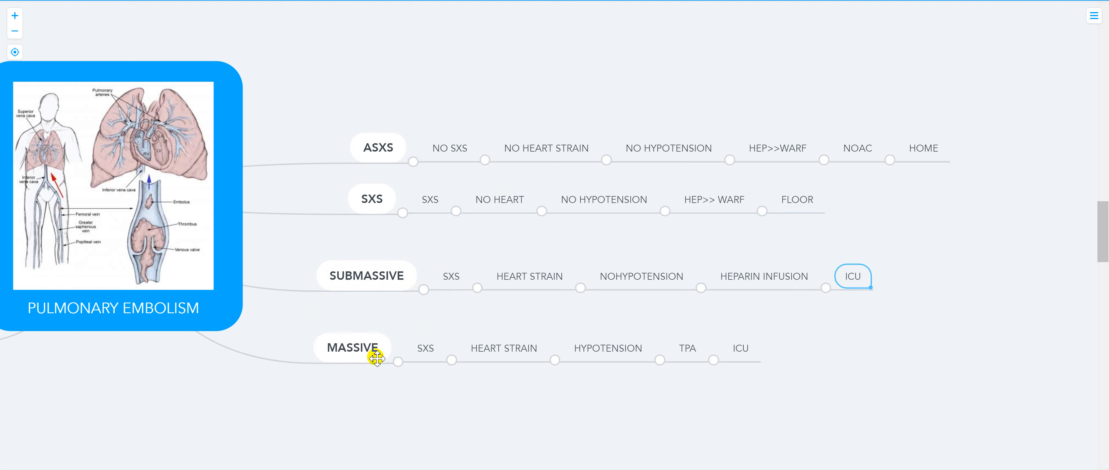
left_click(424, 349)
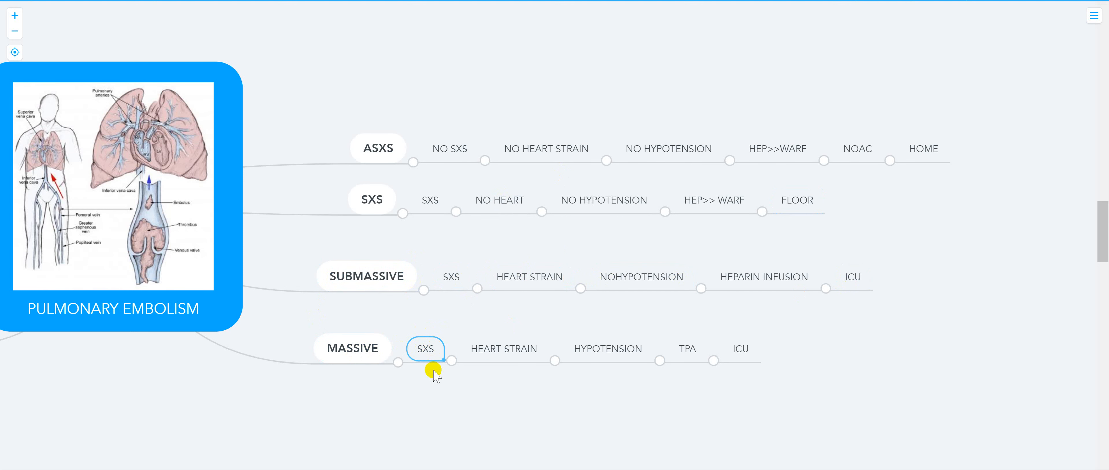
left_click(606, 348)
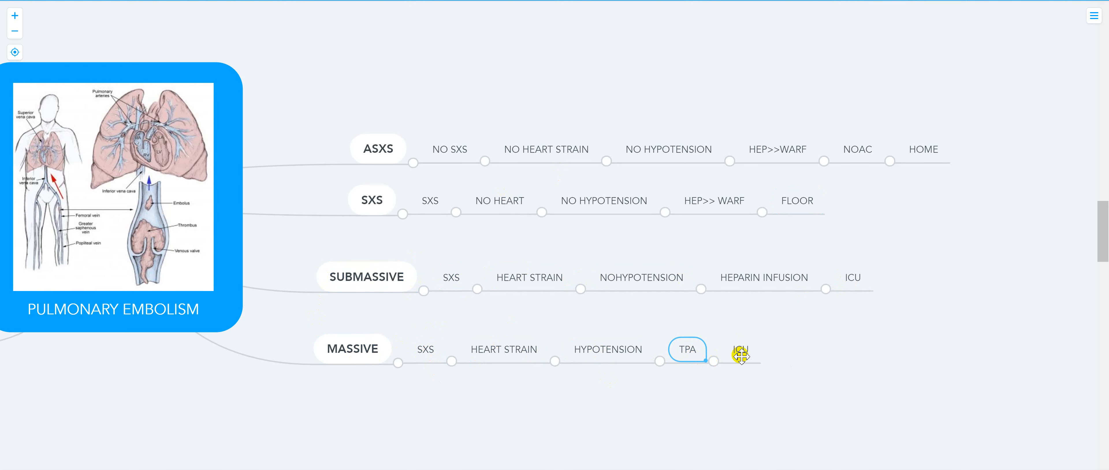
left_click(741, 350)
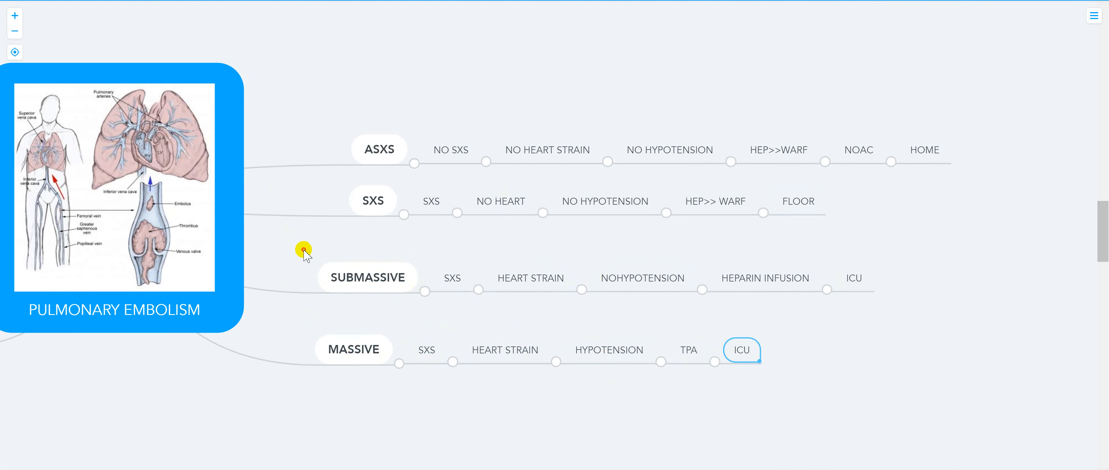
left_click_drag(305, 250, 615, 279)
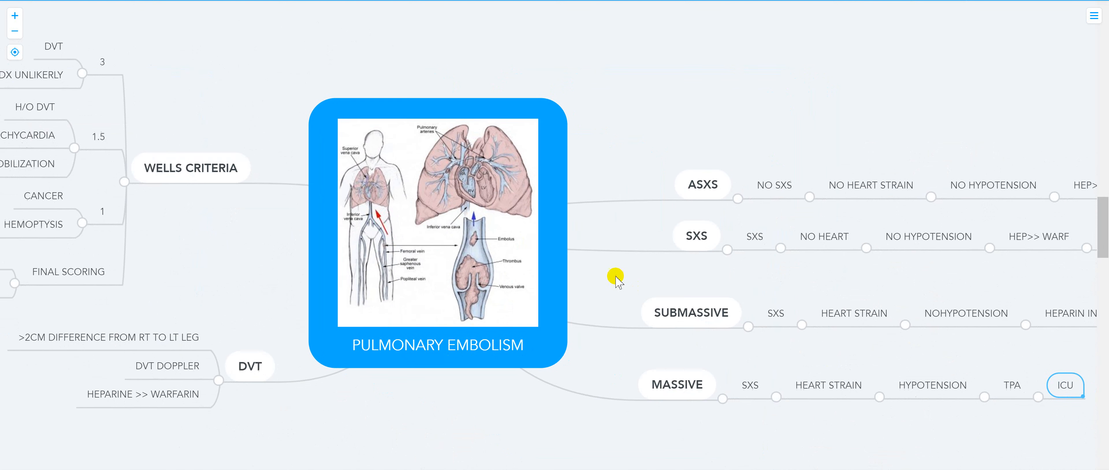